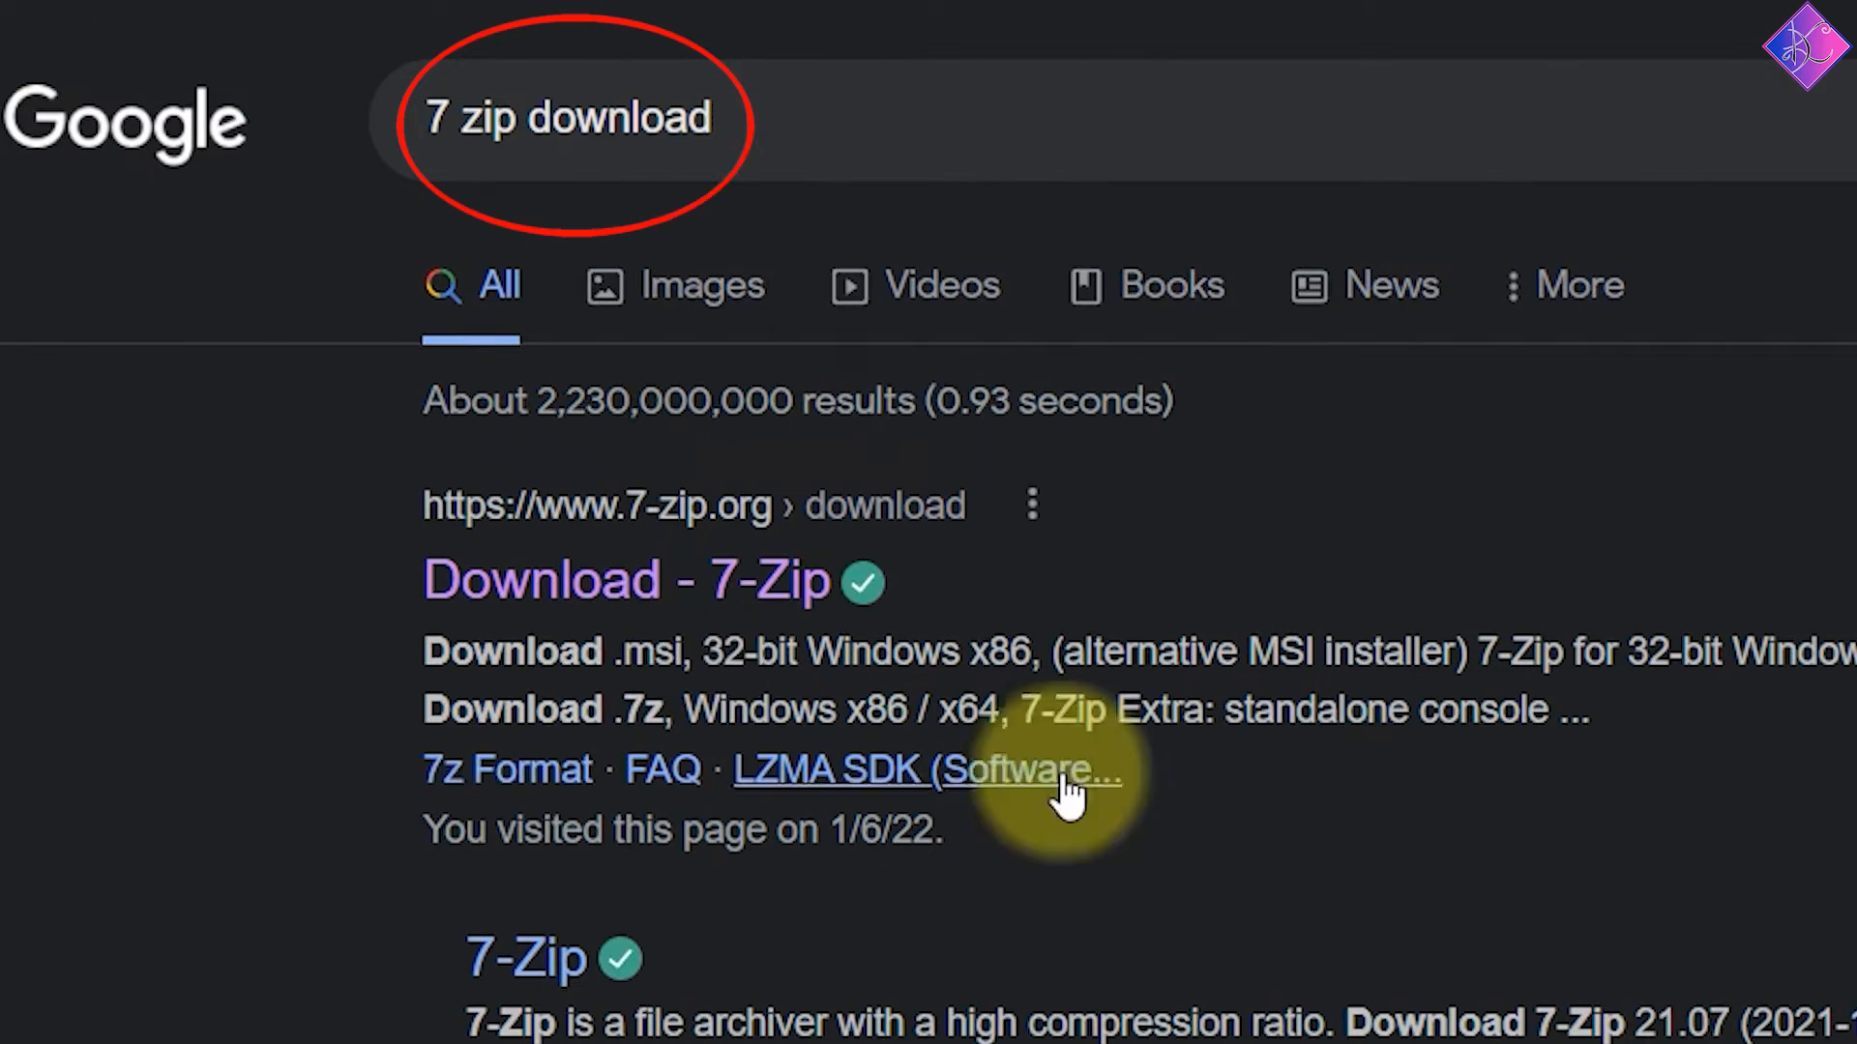
Open the 'Download - 7-Zip' search result to reach the 7-Zip 21.07 download page
left_click(624, 580)
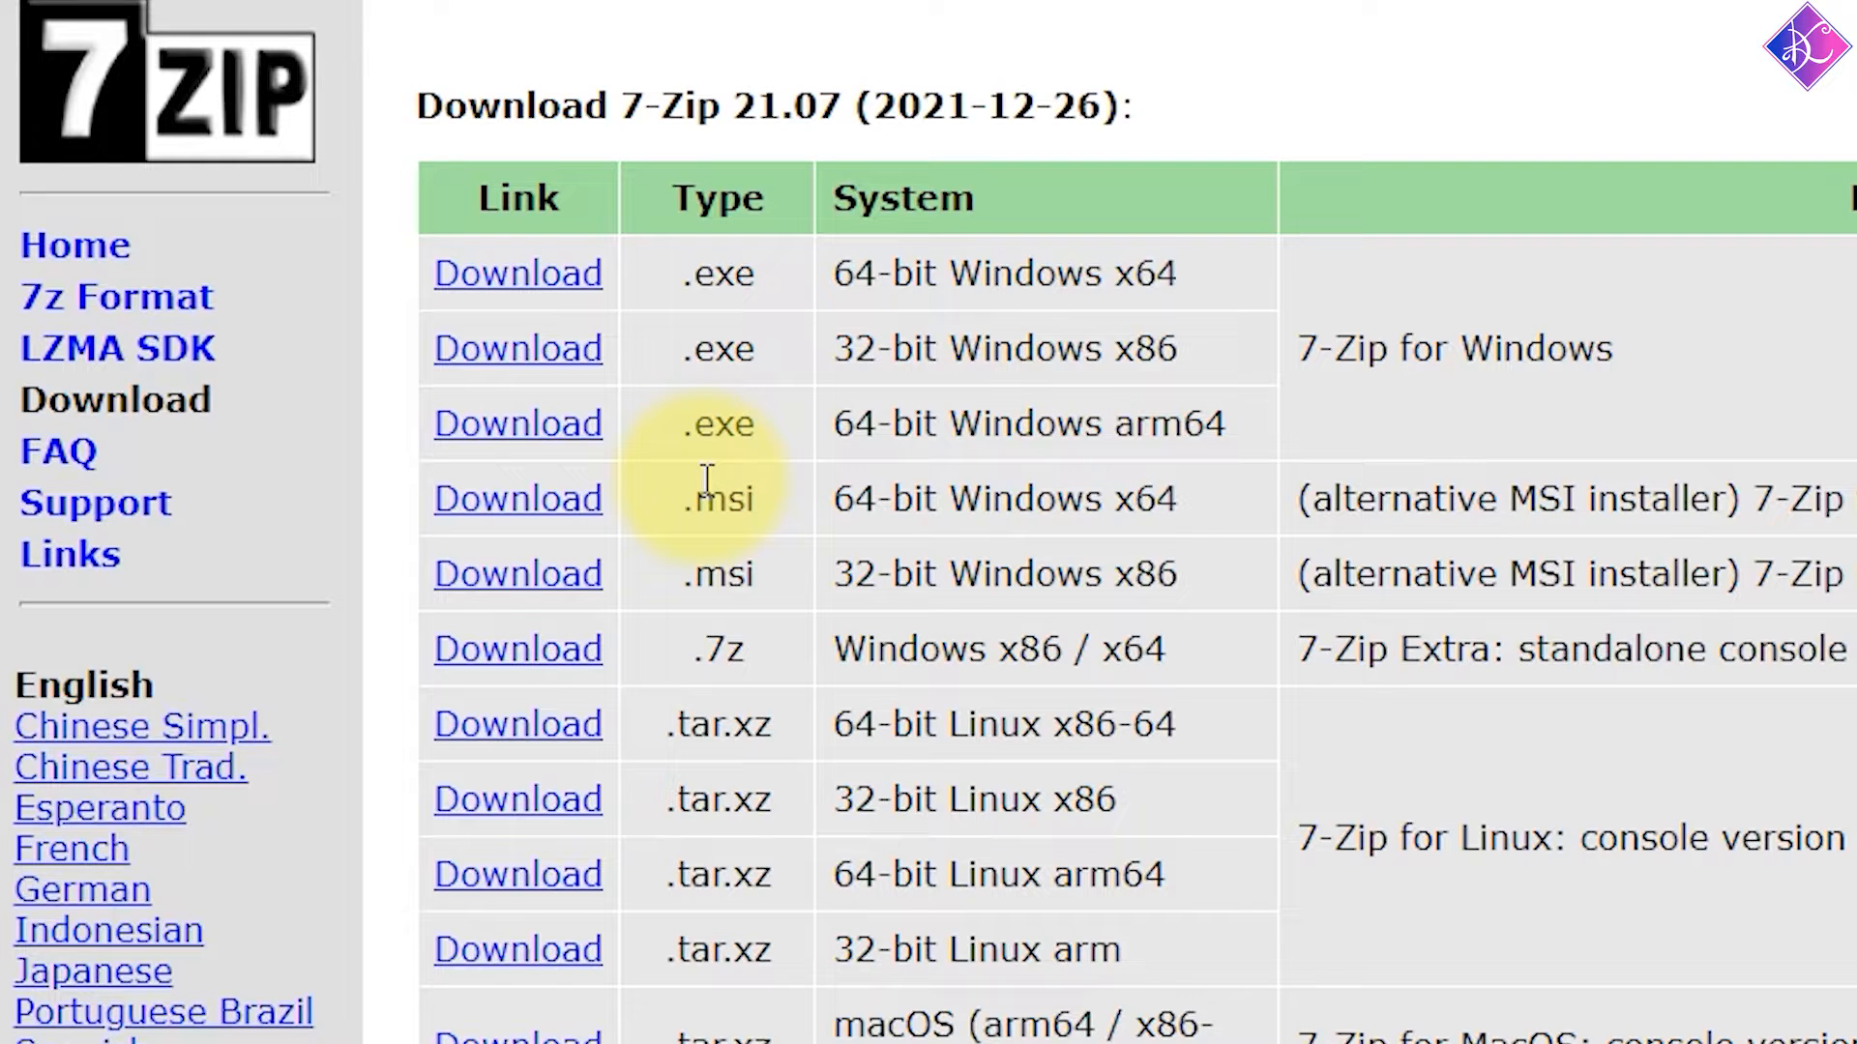
mouse_move(516, 423)
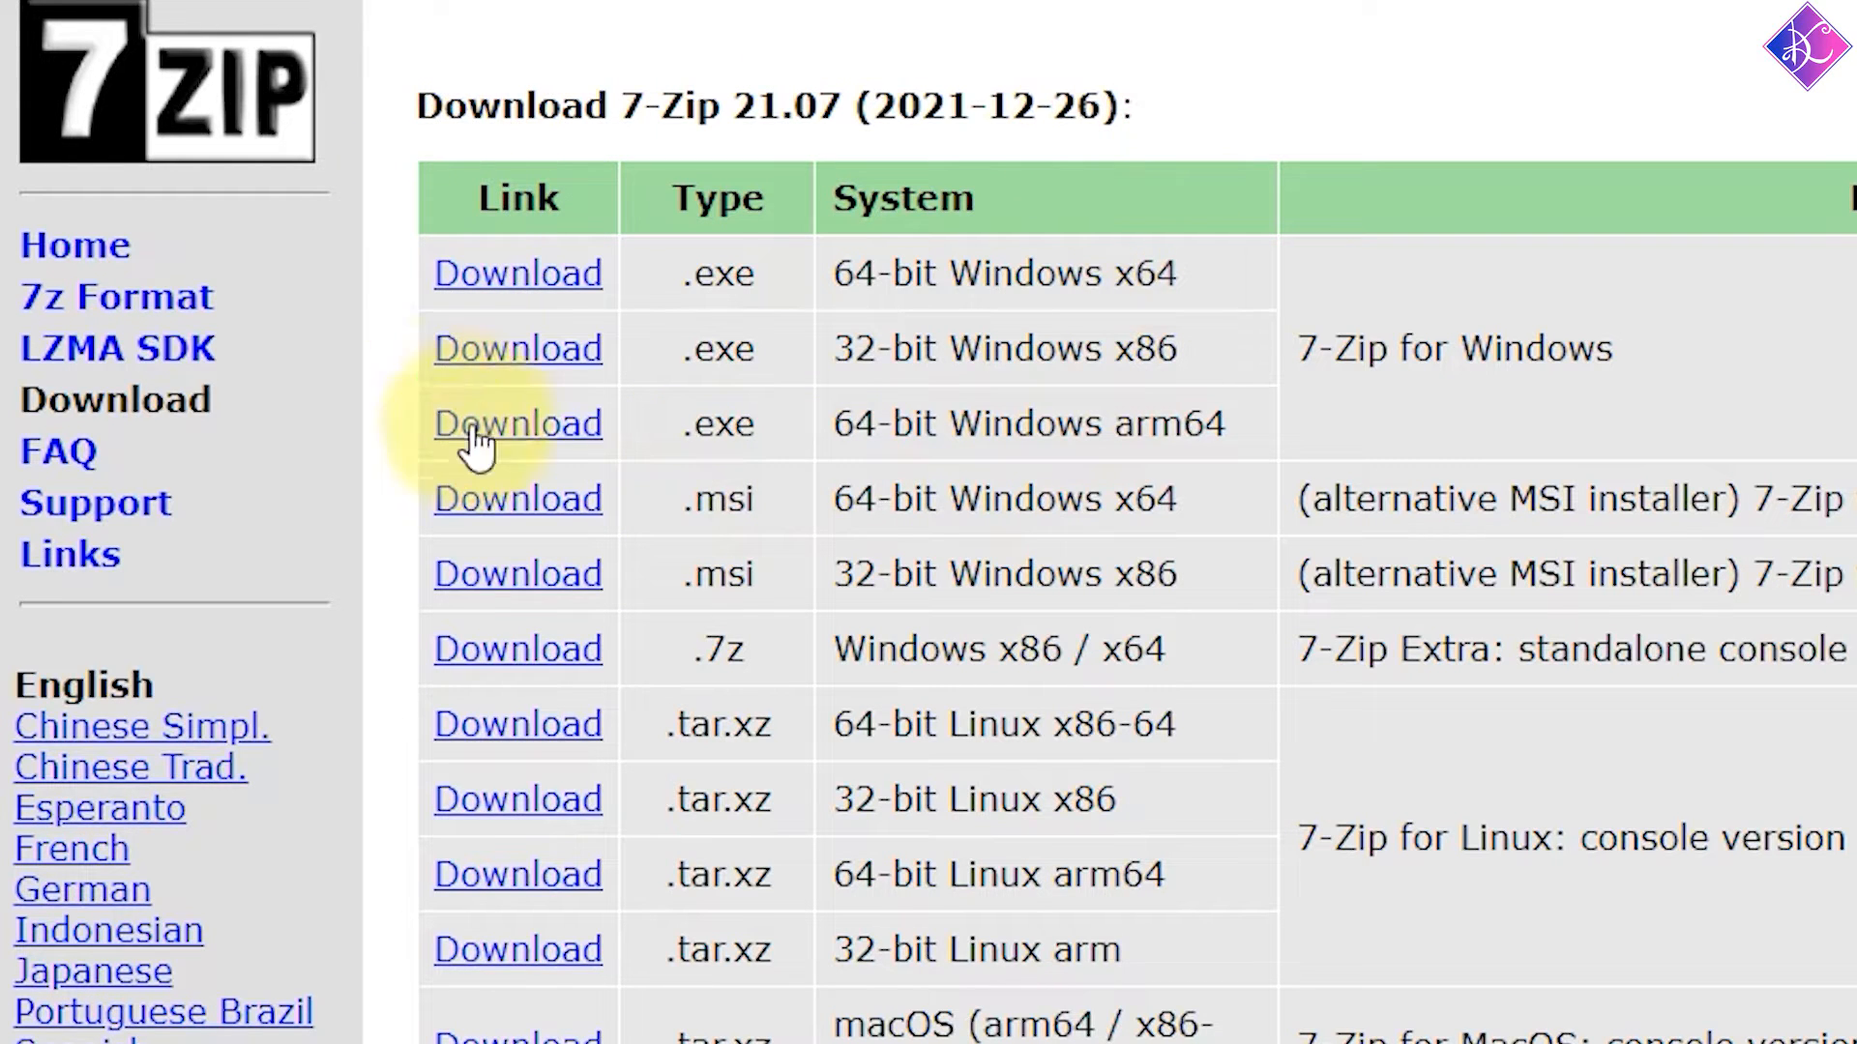
mouse_move(628, 231)
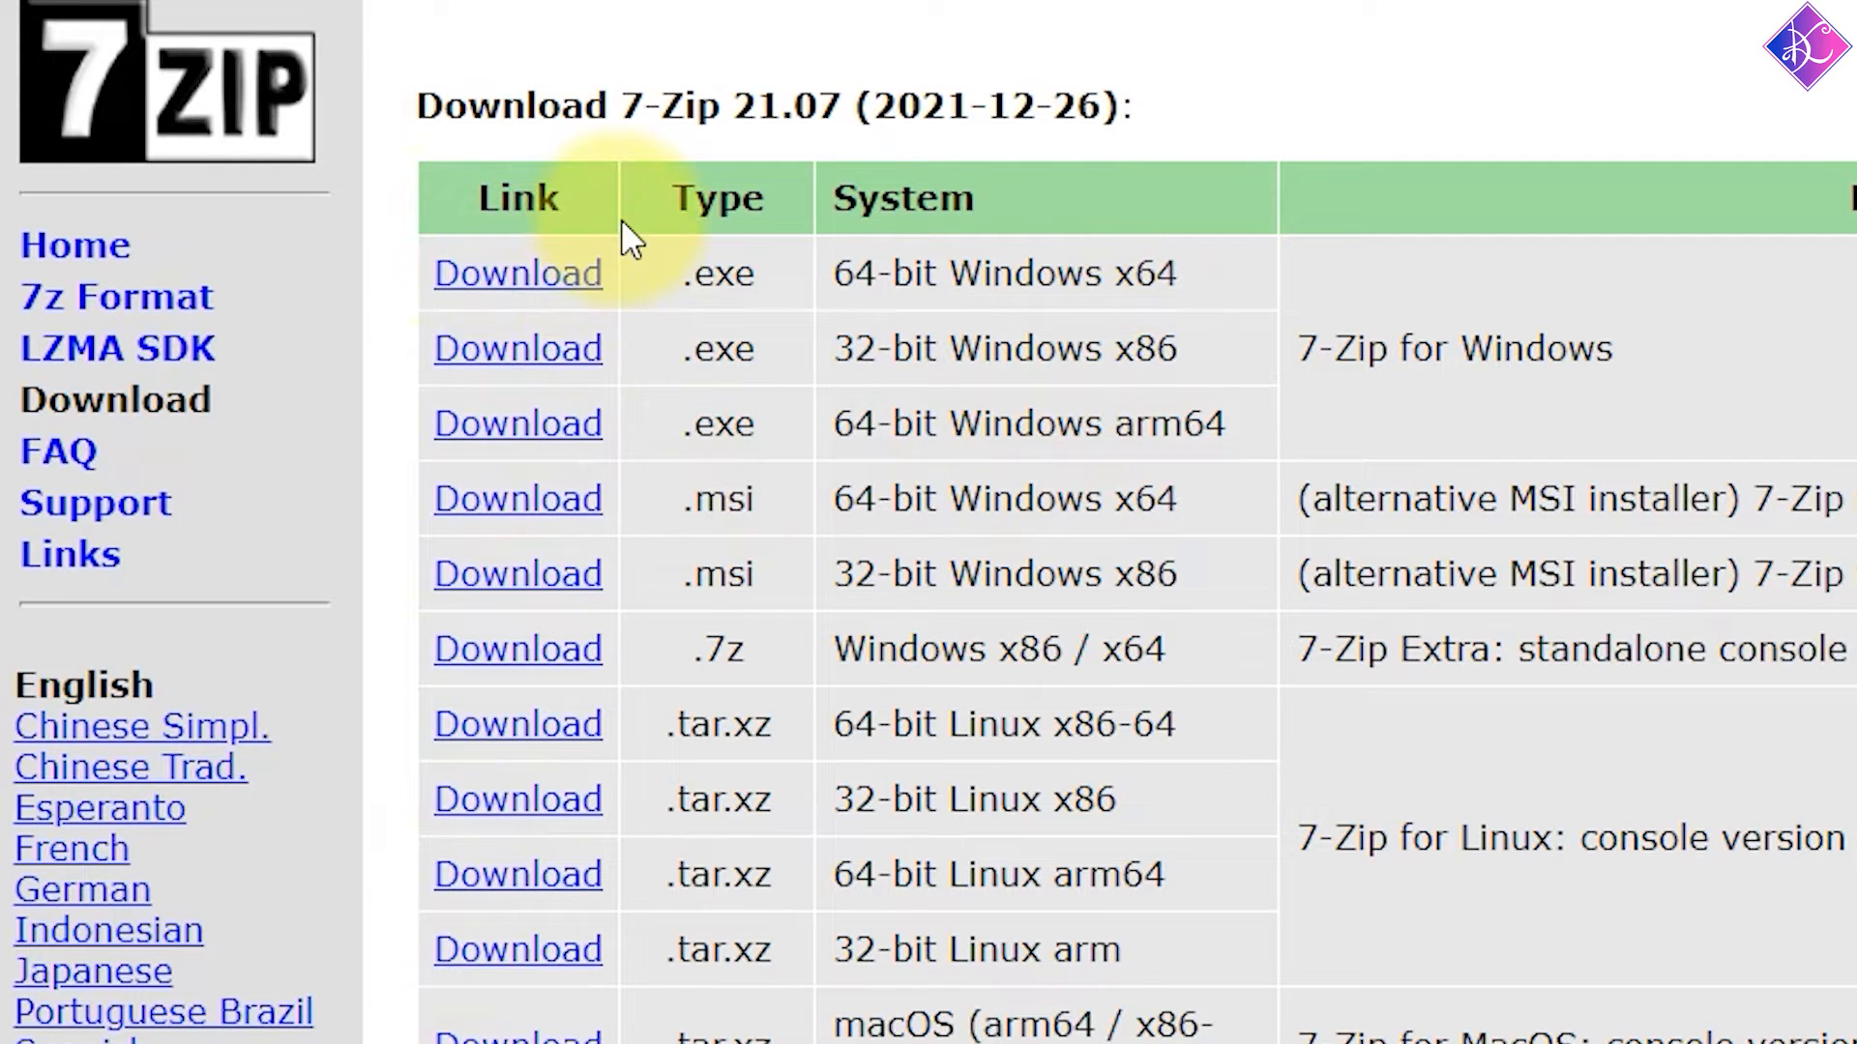
Copy Echo.prproj and paste it into the same folder as 'Echo - Copy.prproj'
right_click(781, 112)
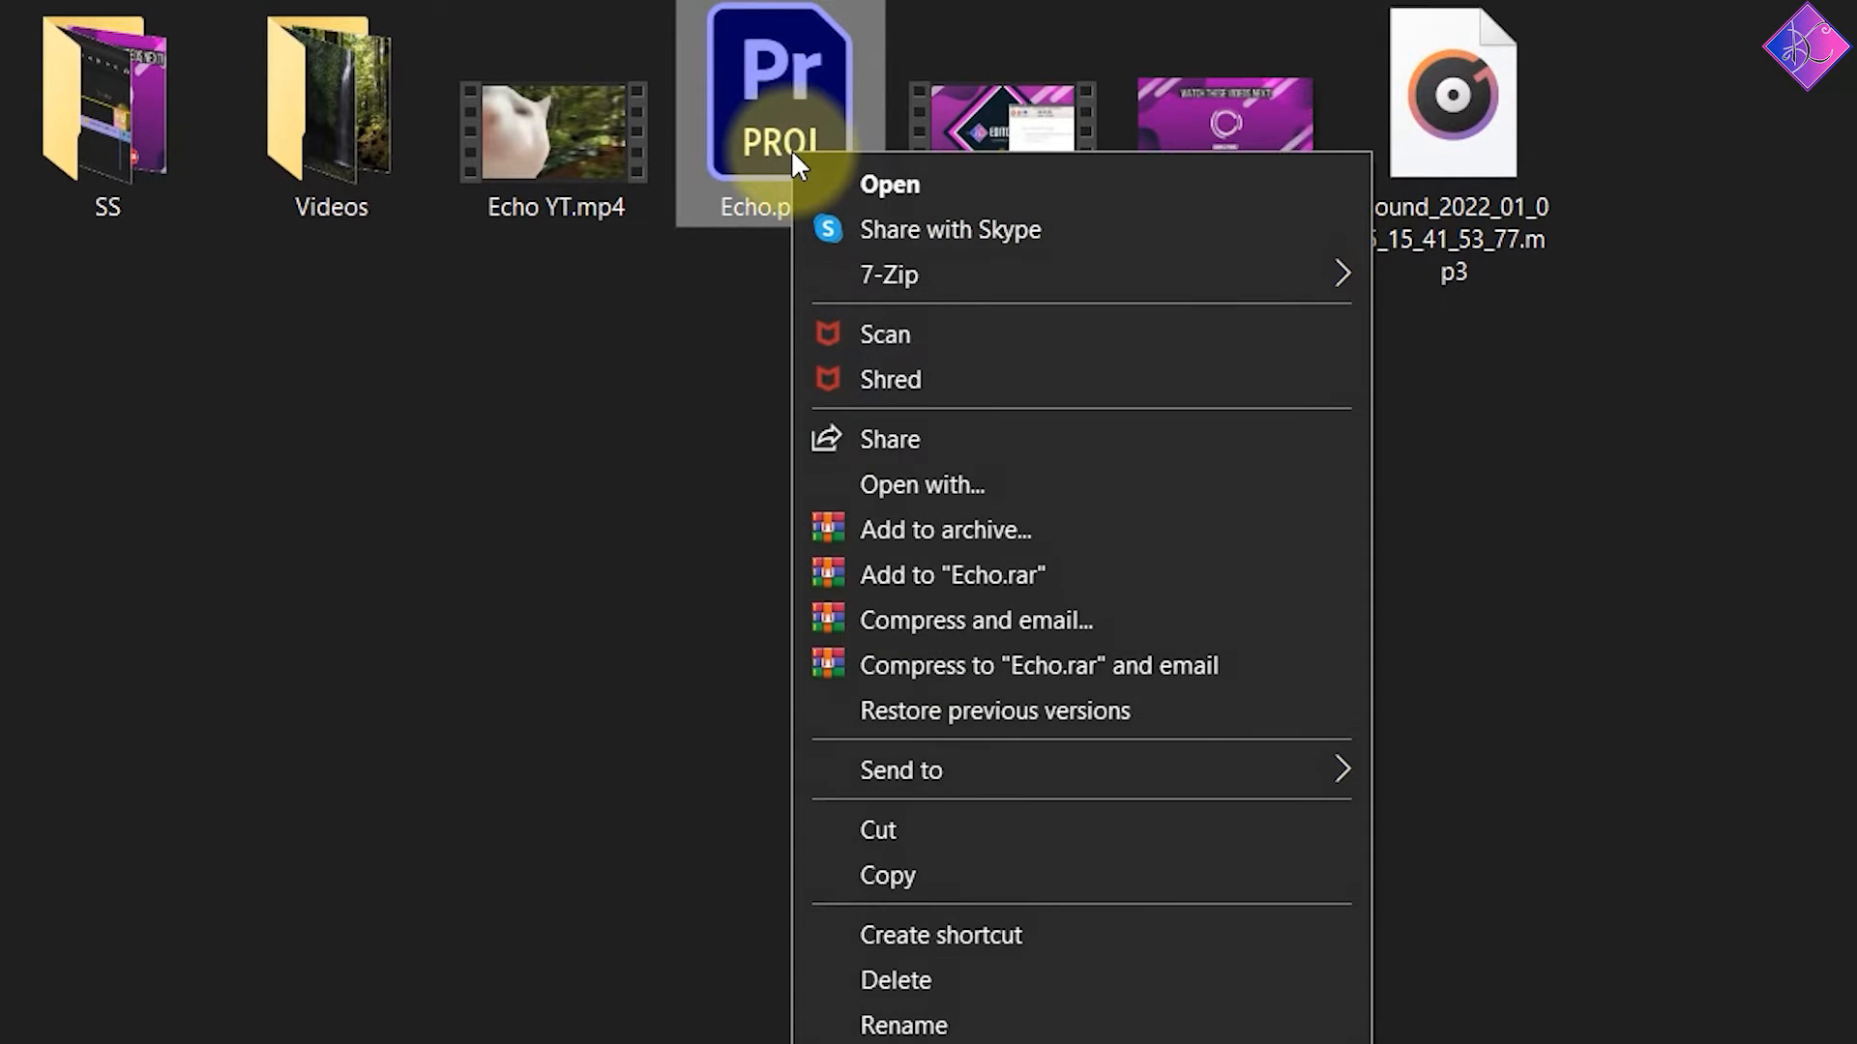
mouse_move(889, 843)
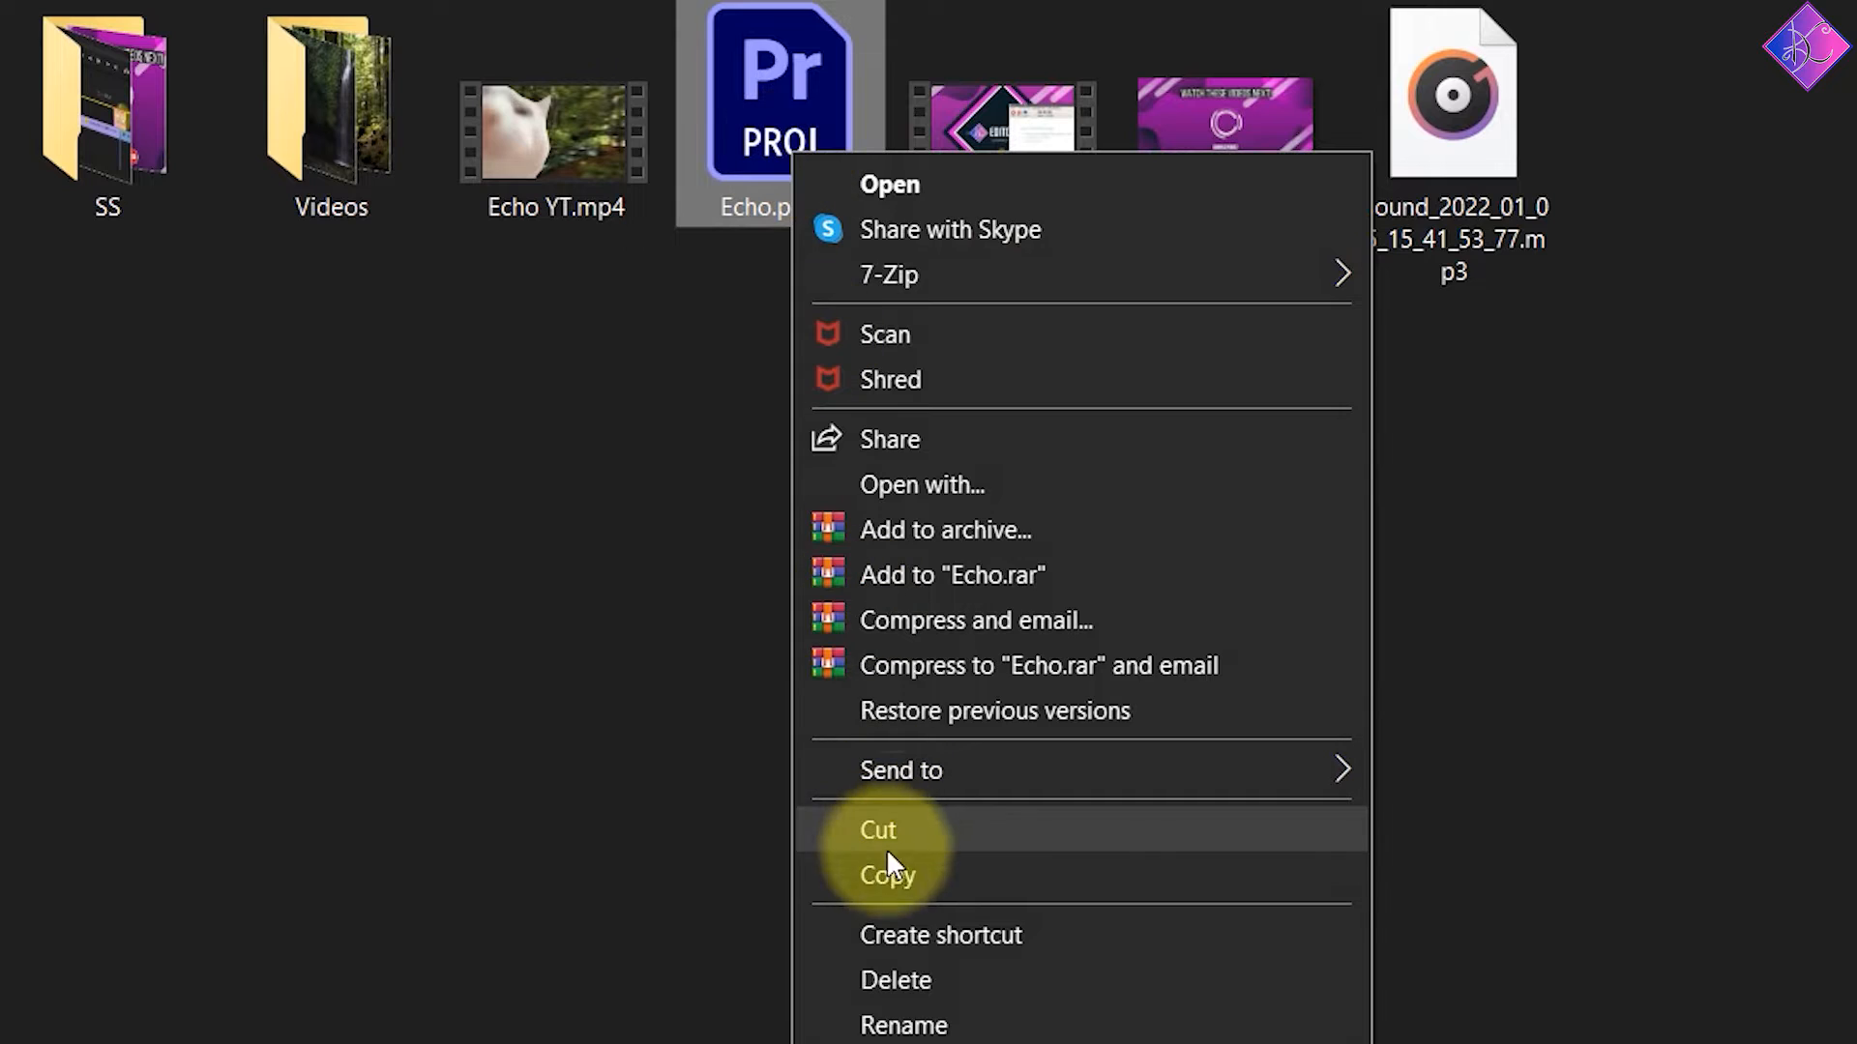
right_click(1249, 704)
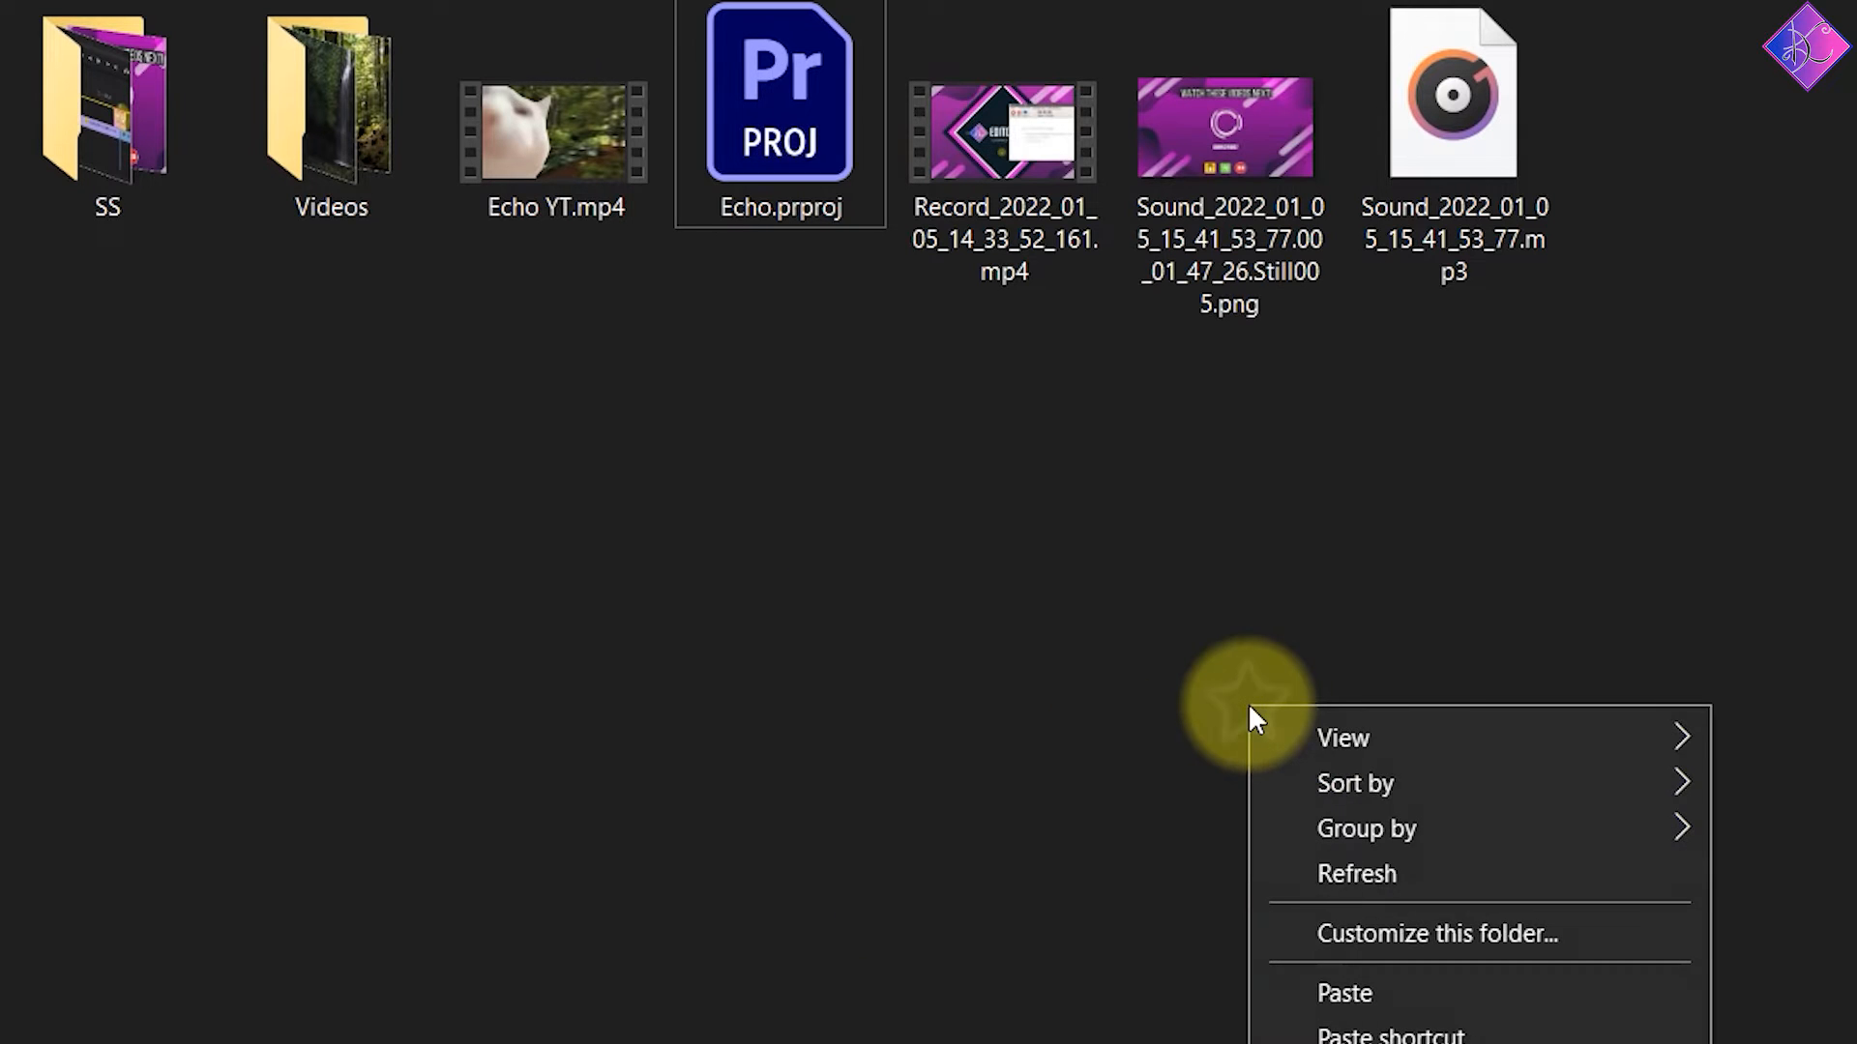
left_click(1344, 992)
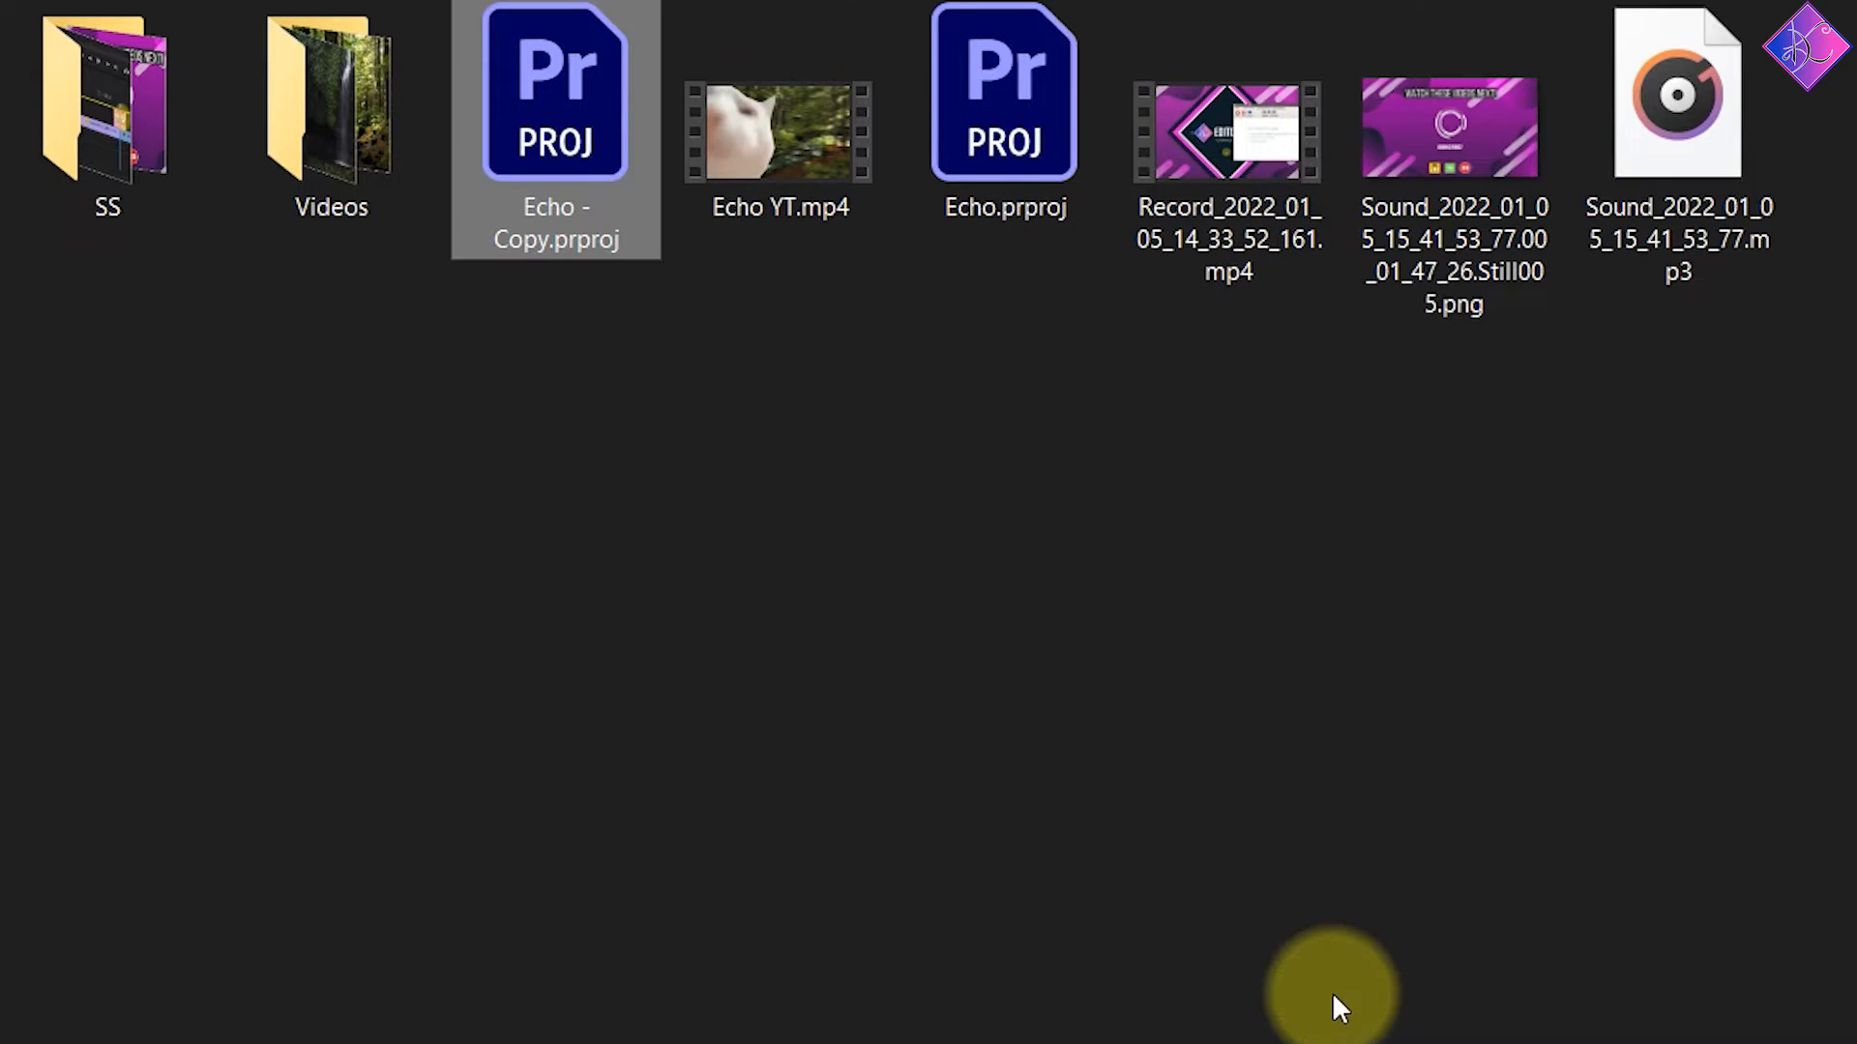
mouse_move(671, 458)
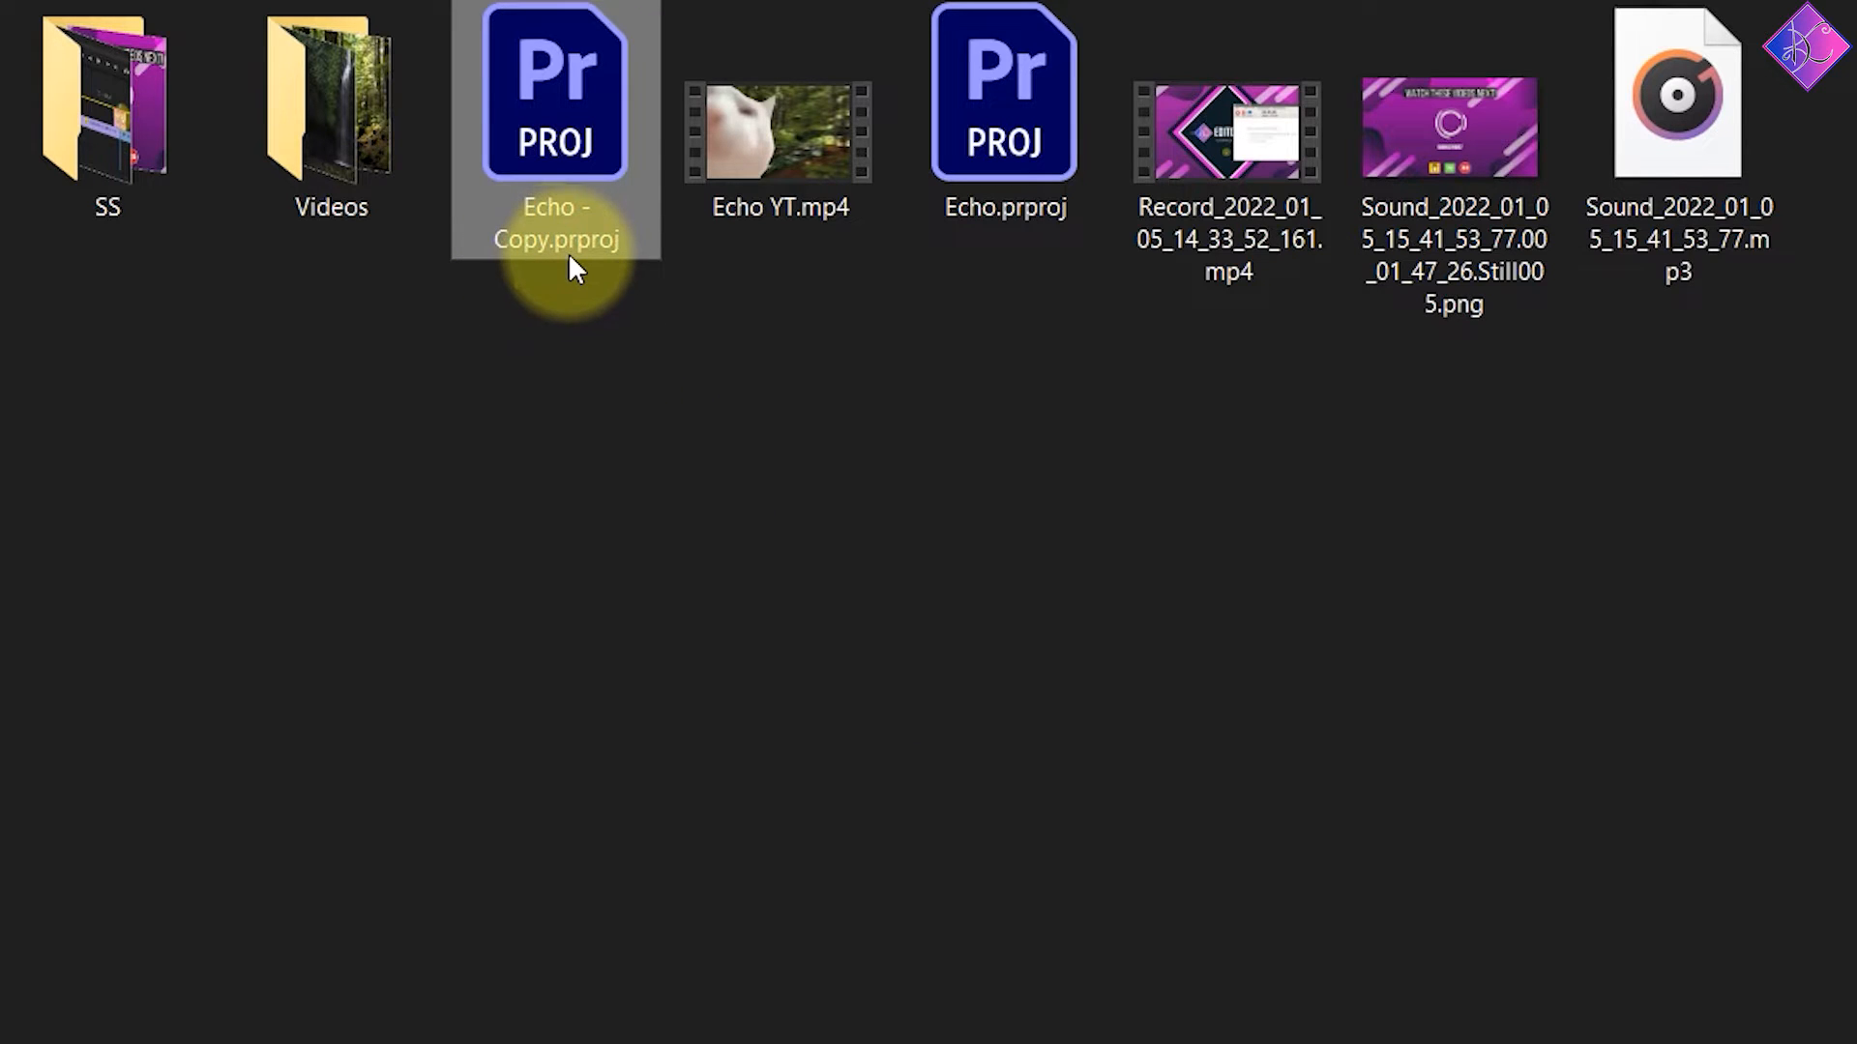
Open the extension-less 'Echo - Copy' file with Notepad to view its XML
right_click(554, 95)
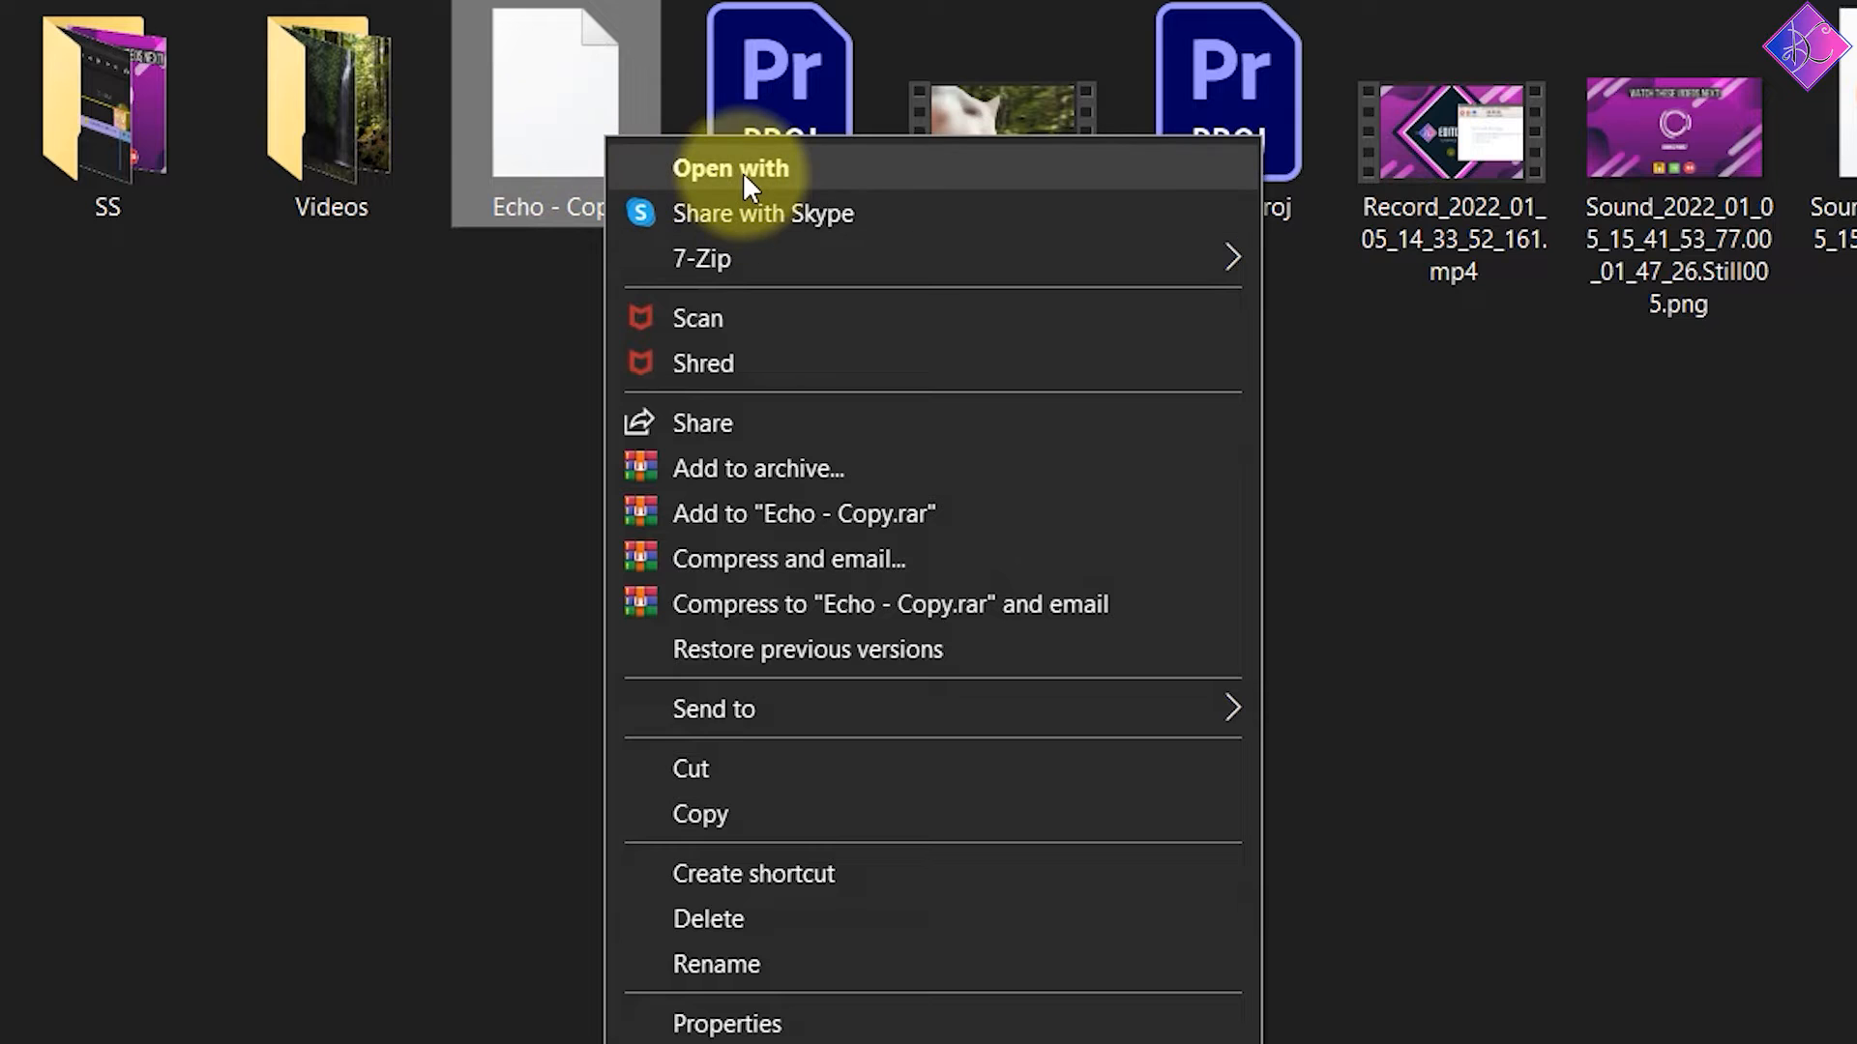
left_click(731, 169)
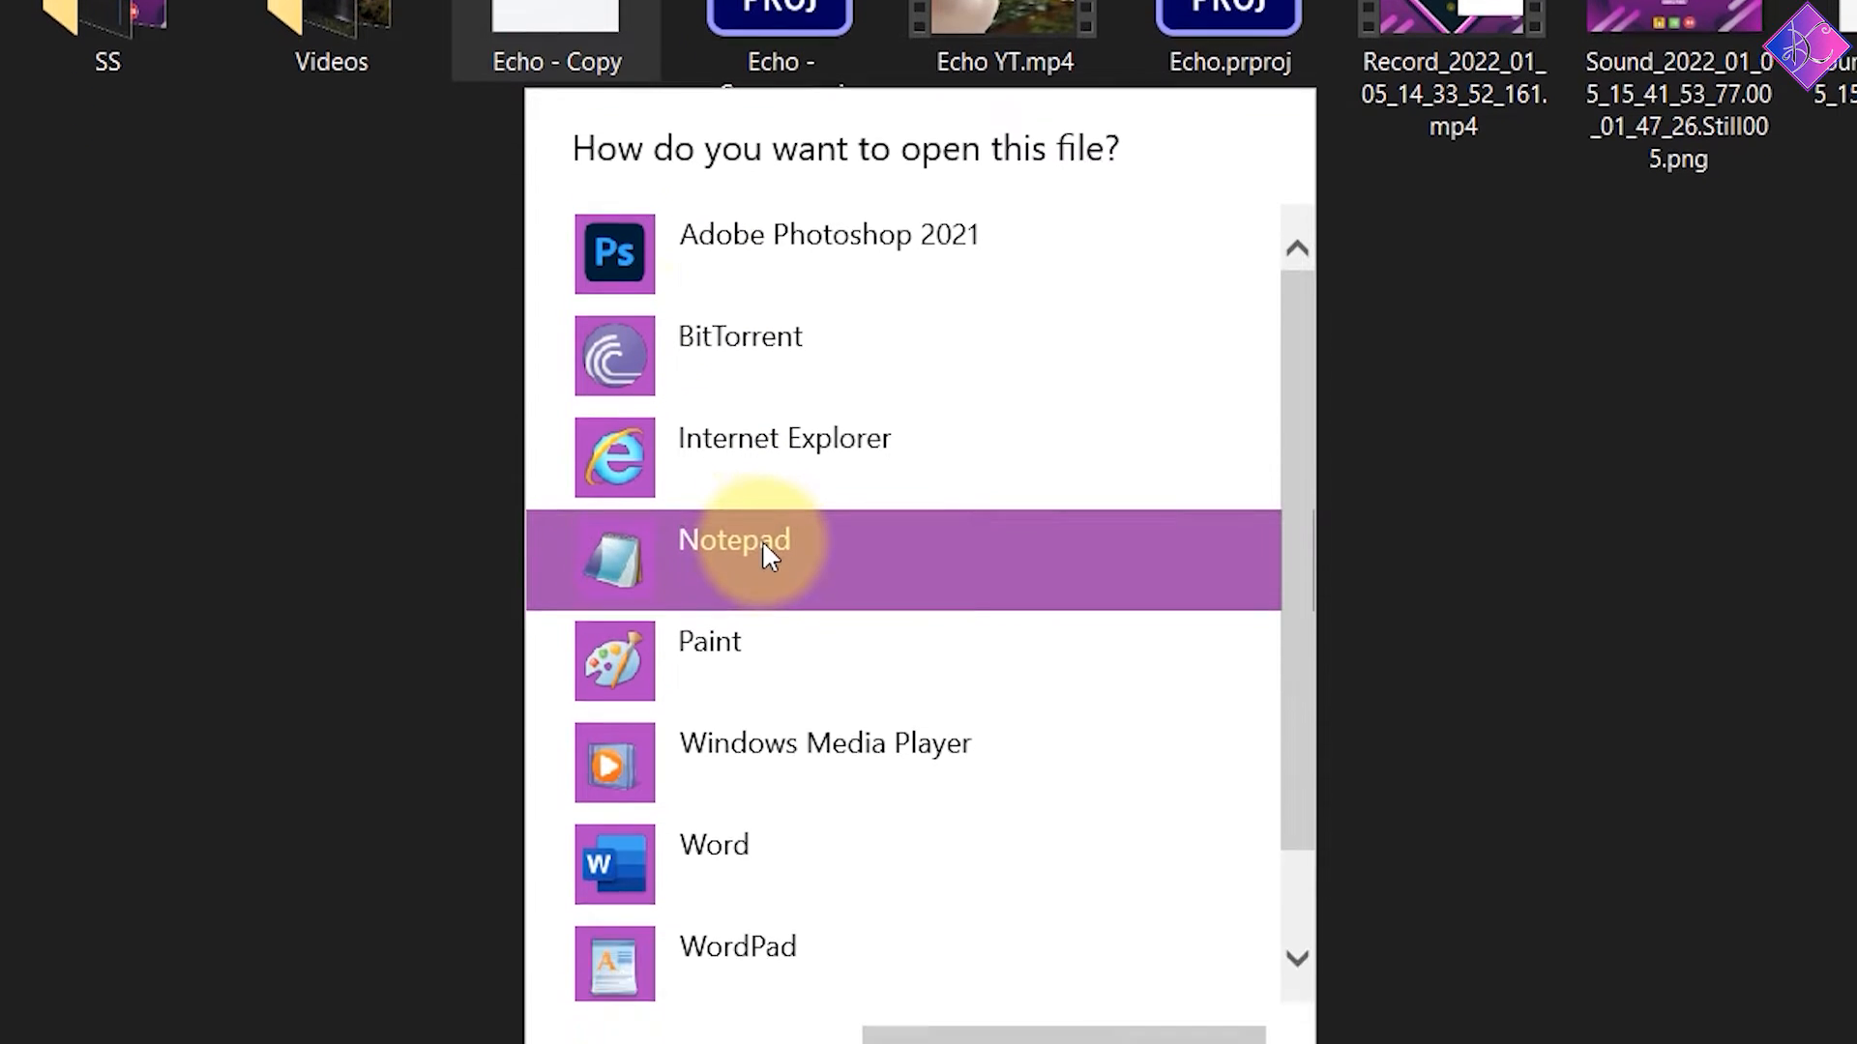
left_click(734, 559)
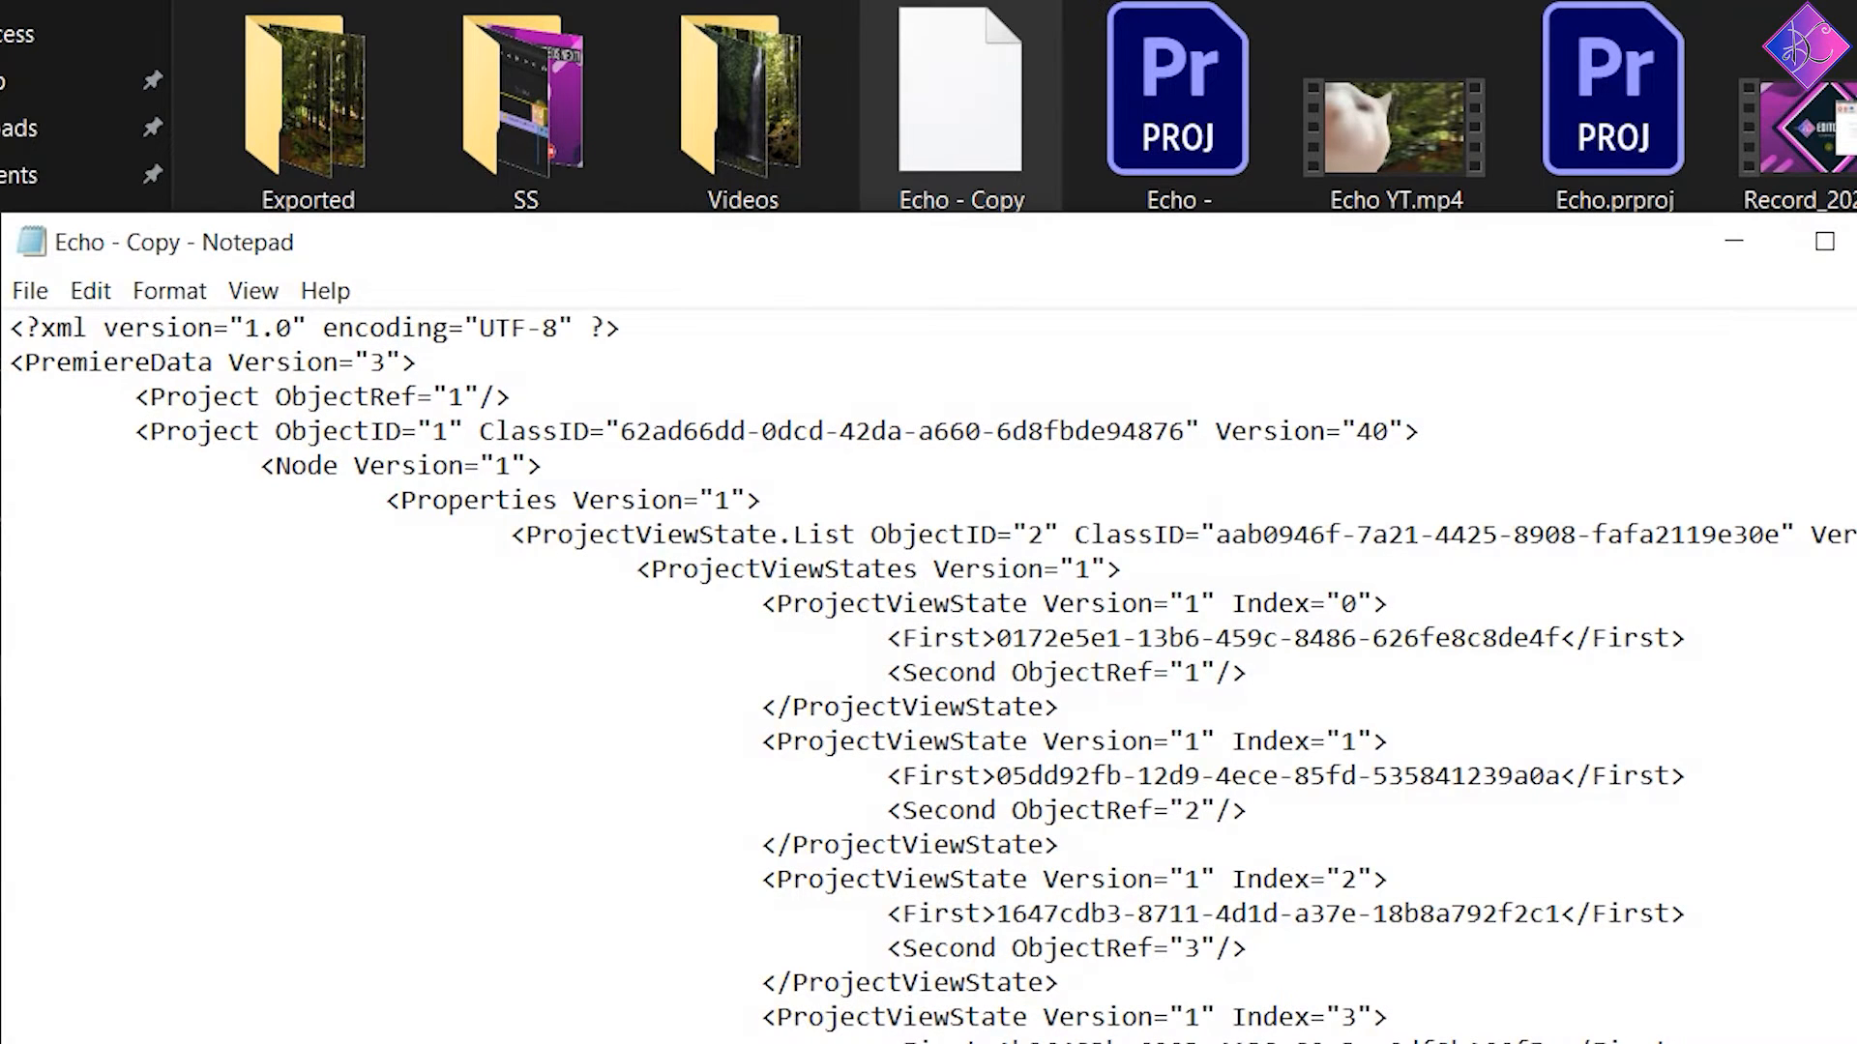
Change the Project Version="40" to 1, save with Ctrl+S, and close Notepad
left_click(11, 328)
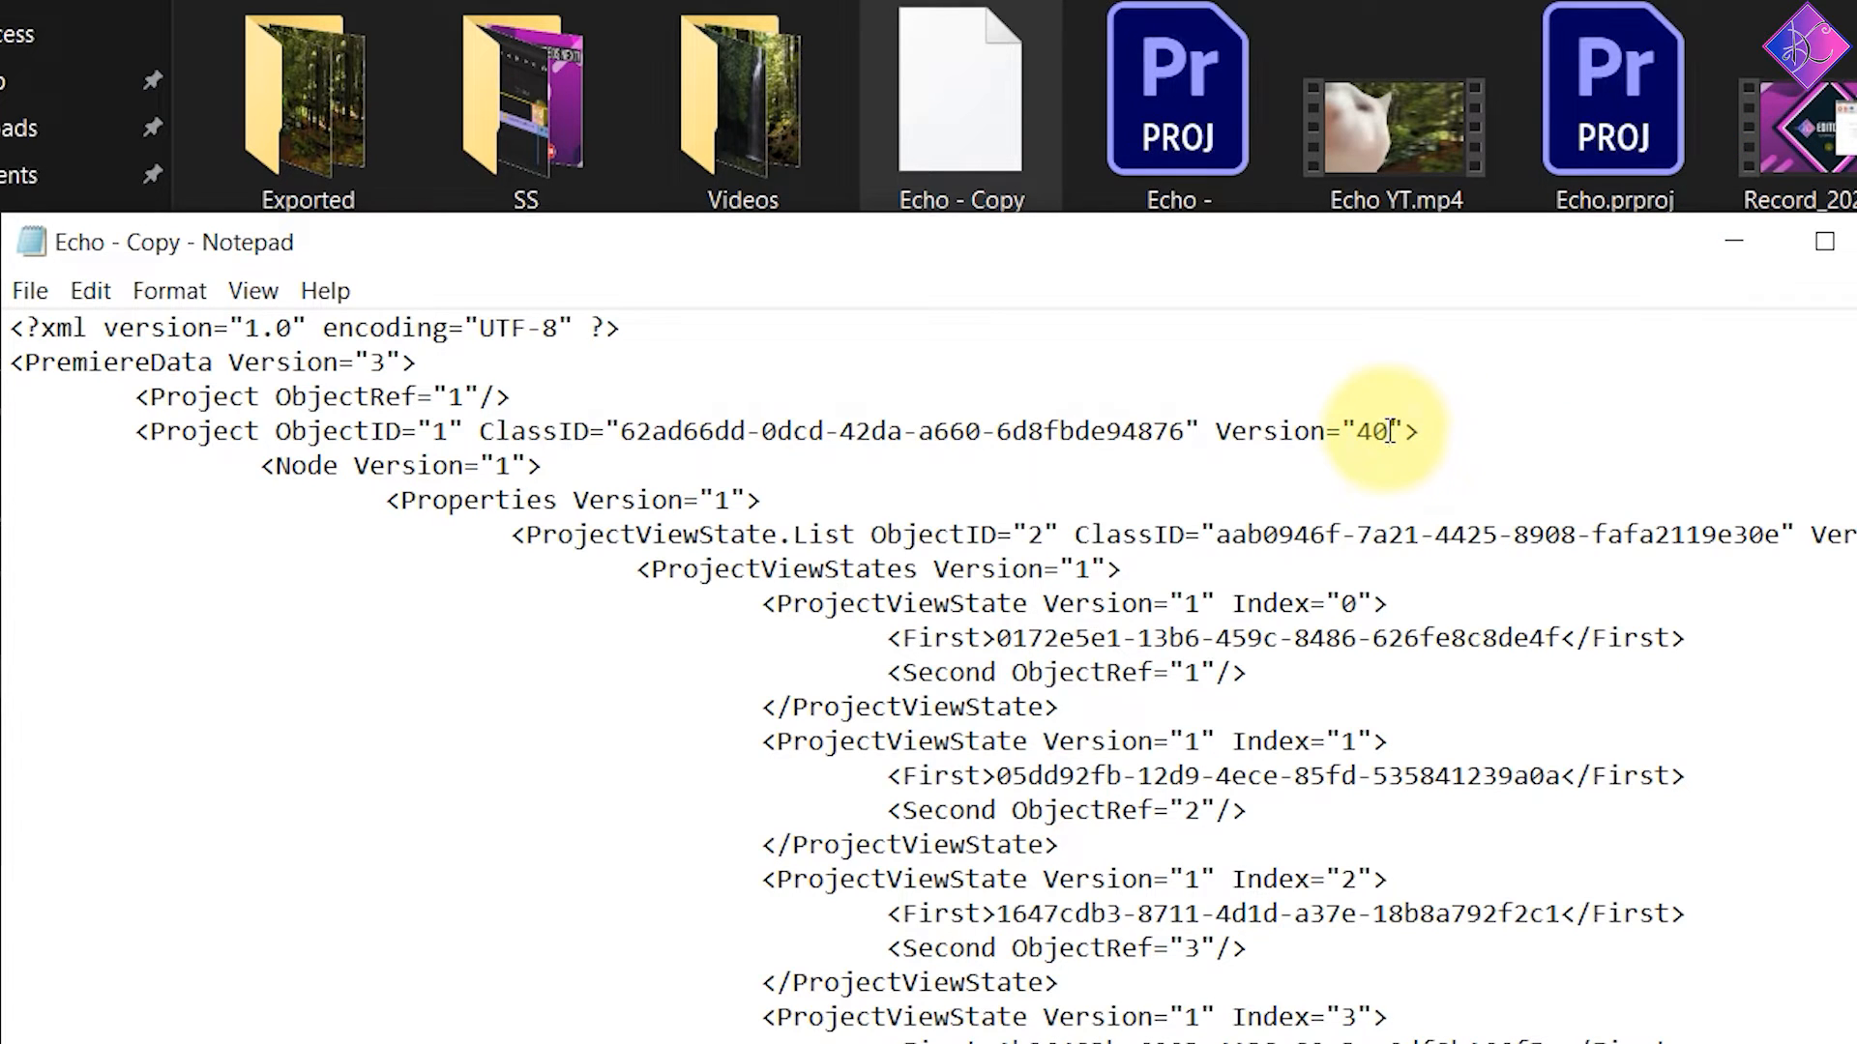
key("Backspace")
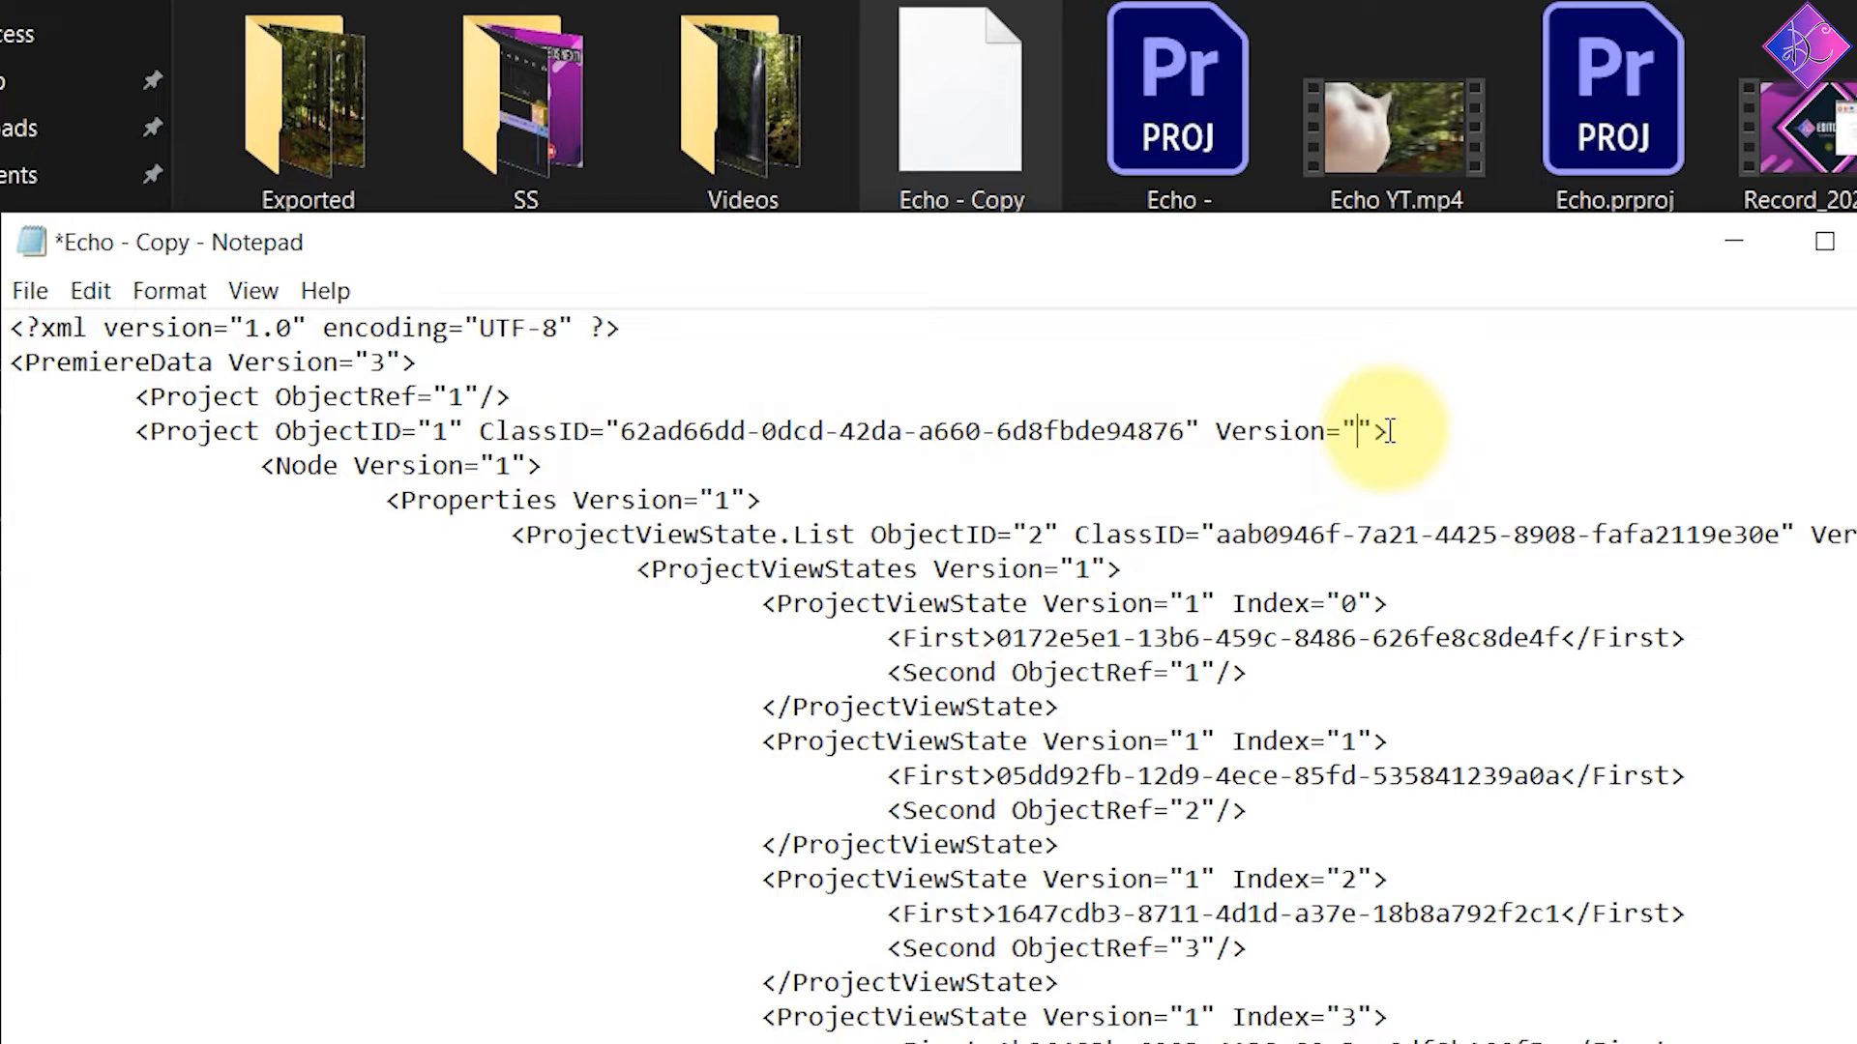
key("ctrl+s")
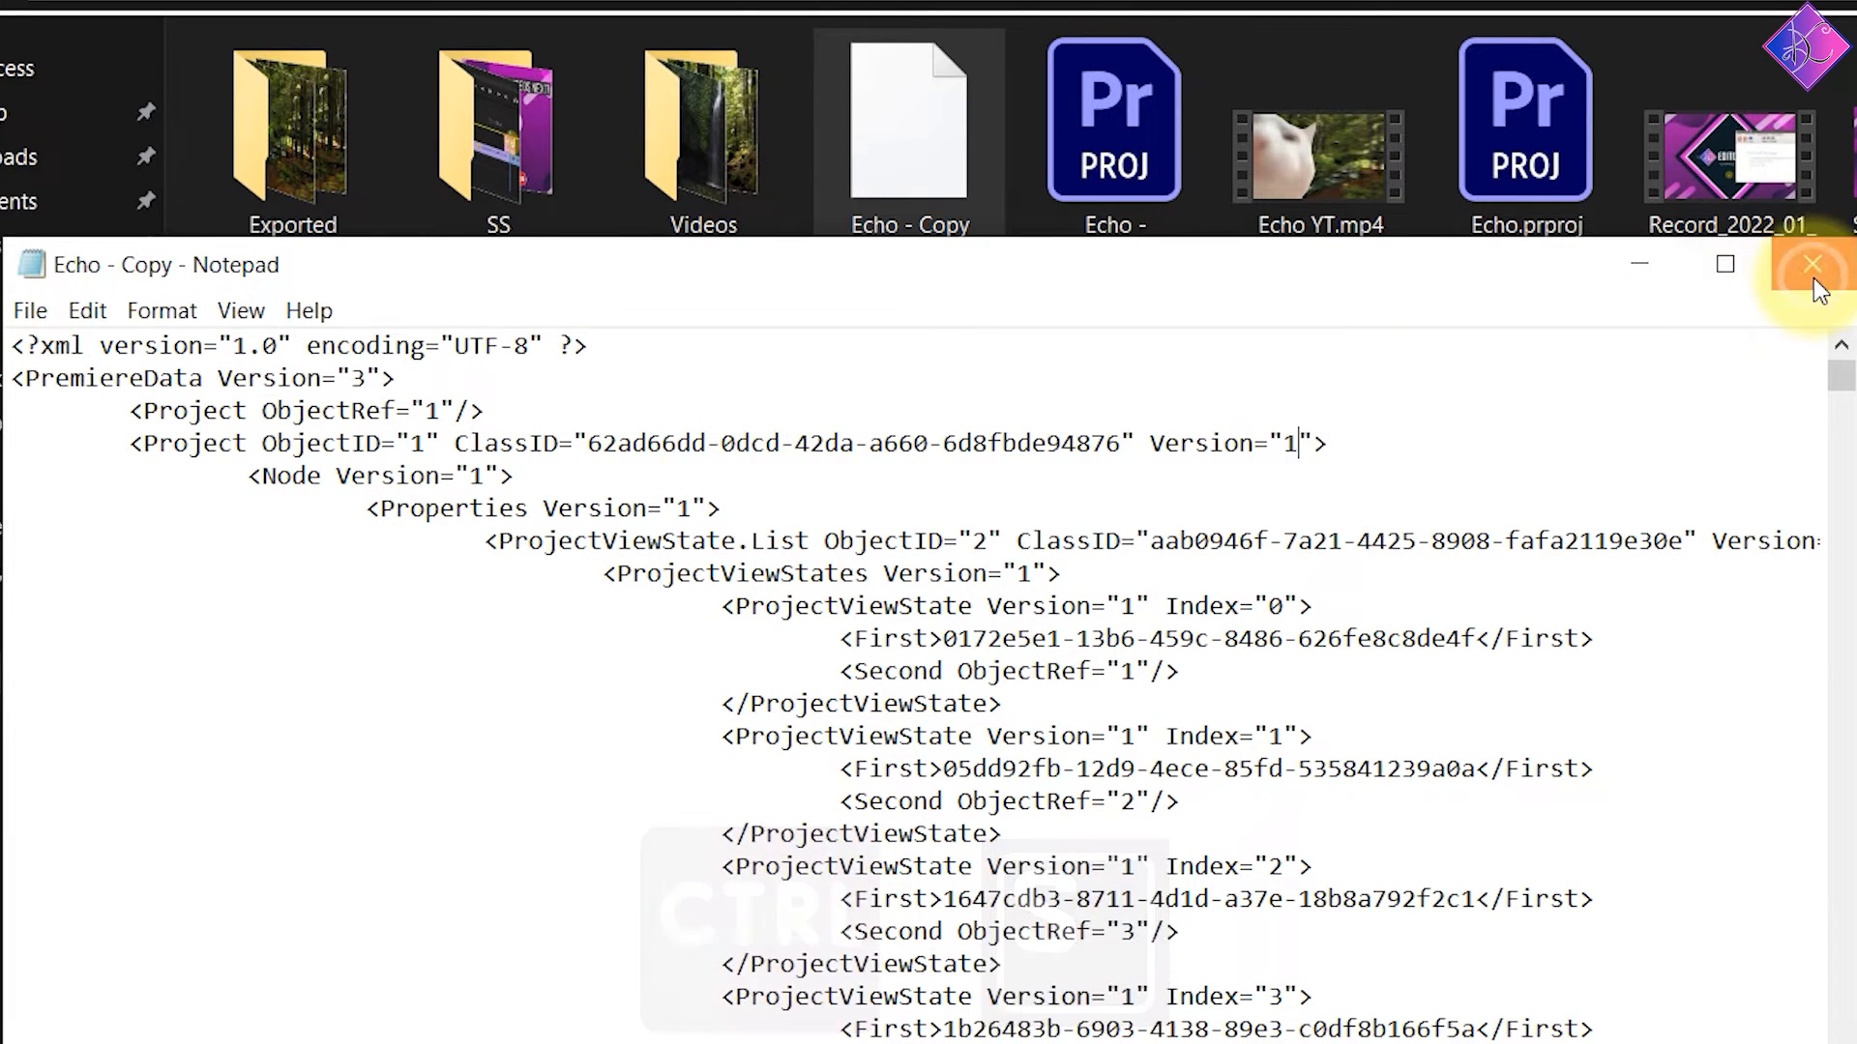
left_click(1810, 264)
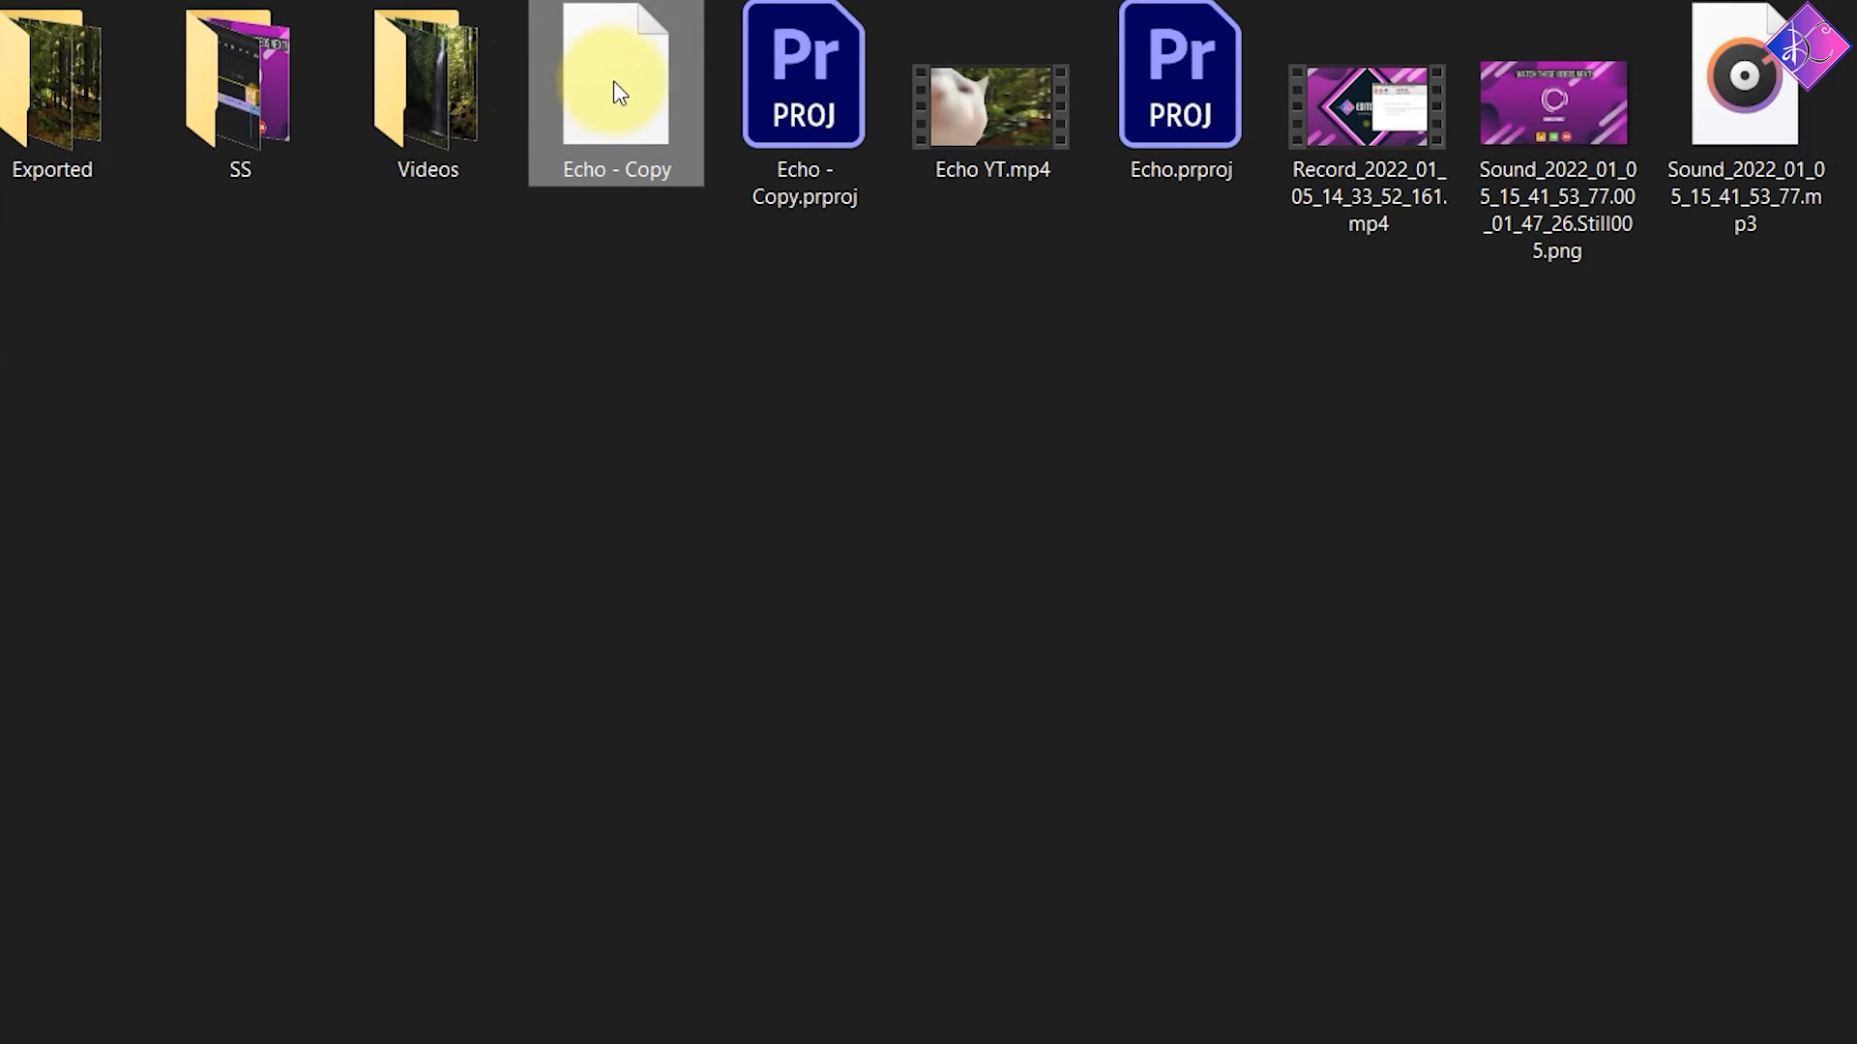
Archive 'Echo - Copy' with 7-Zip Add to archive into gzip 'Echo - Copy.gz'
right_click(615, 93)
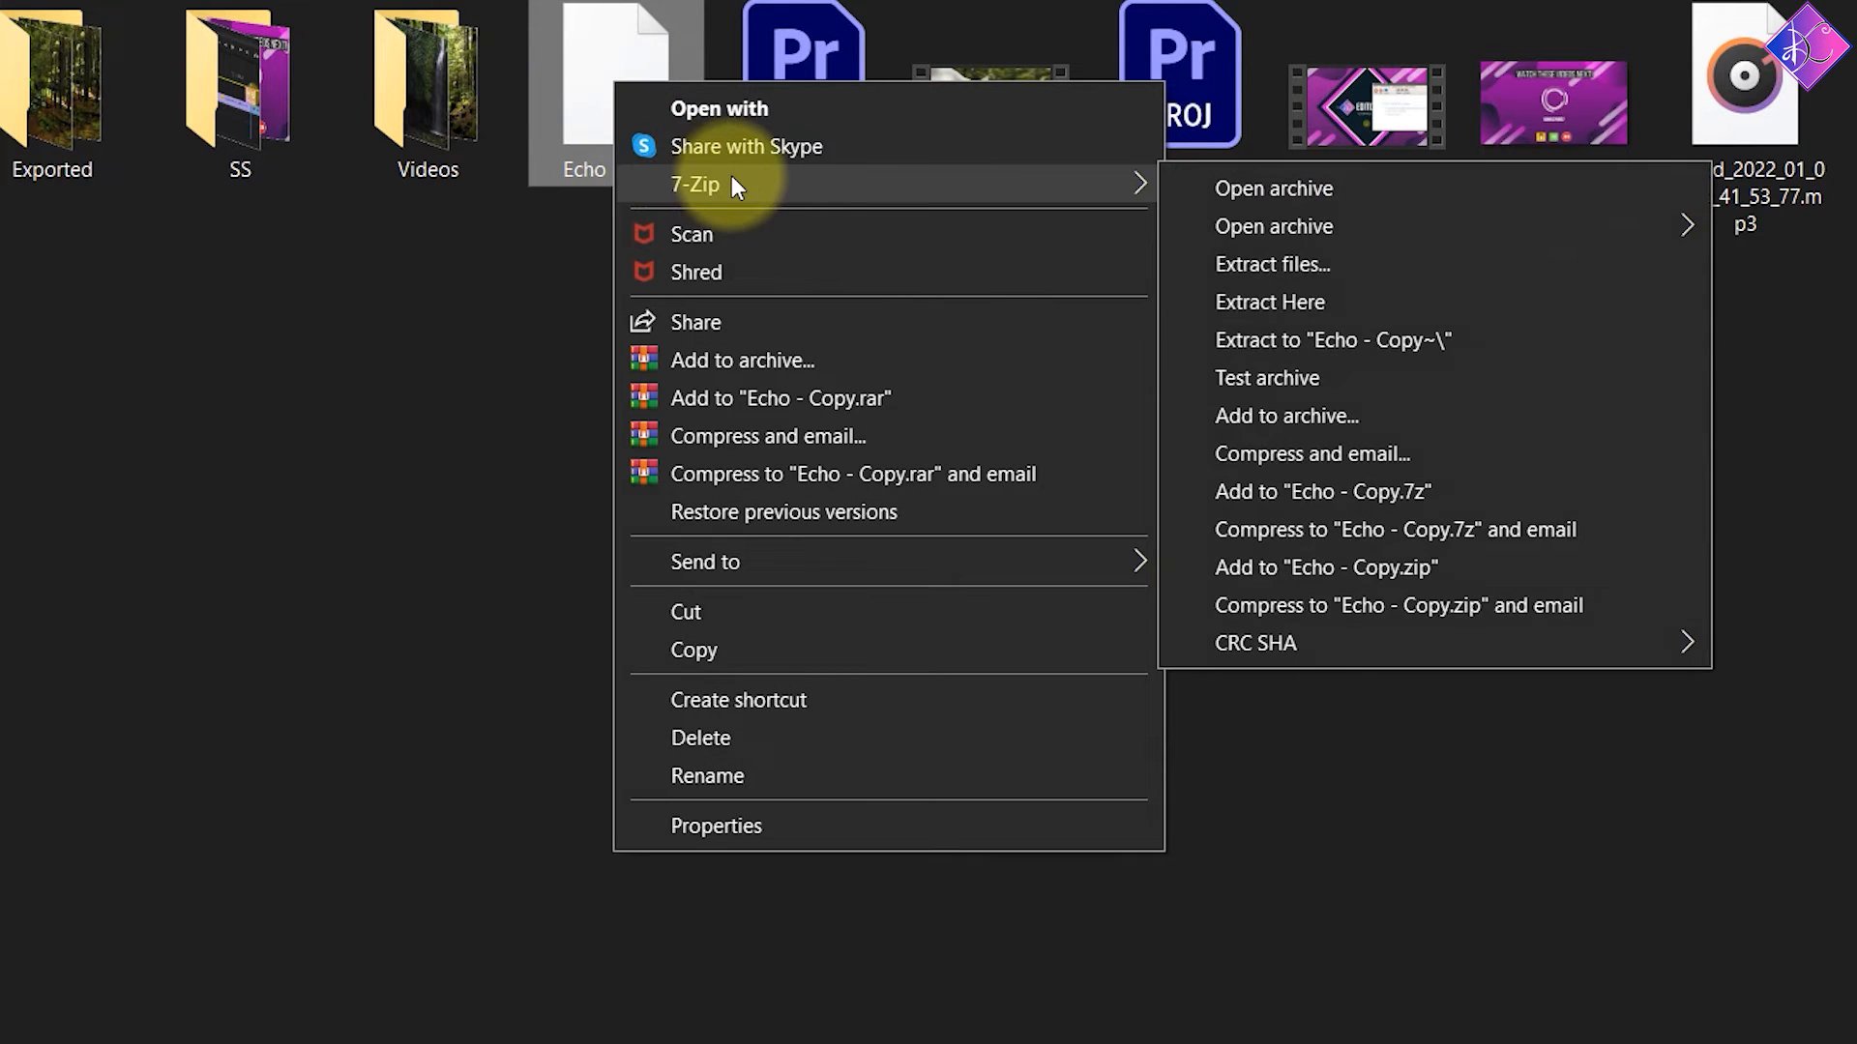
left_click(1287, 416)
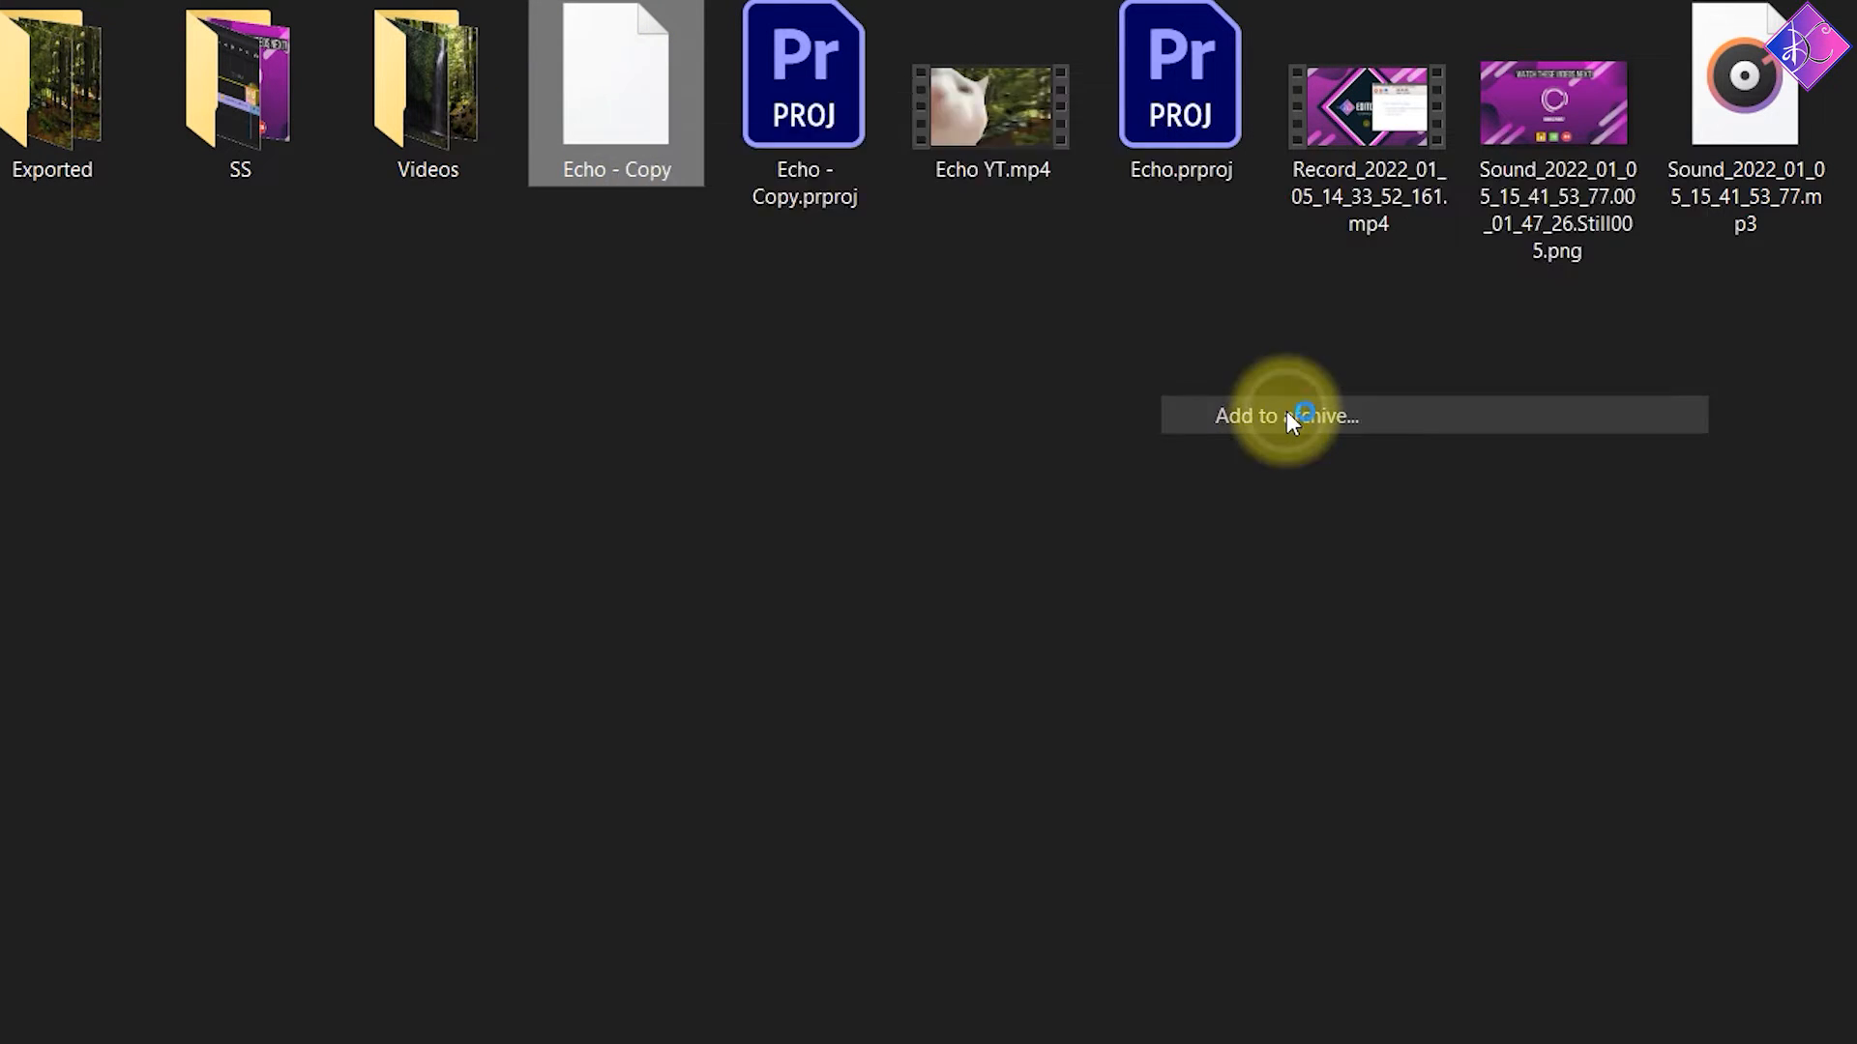
left_click(1285, 415)
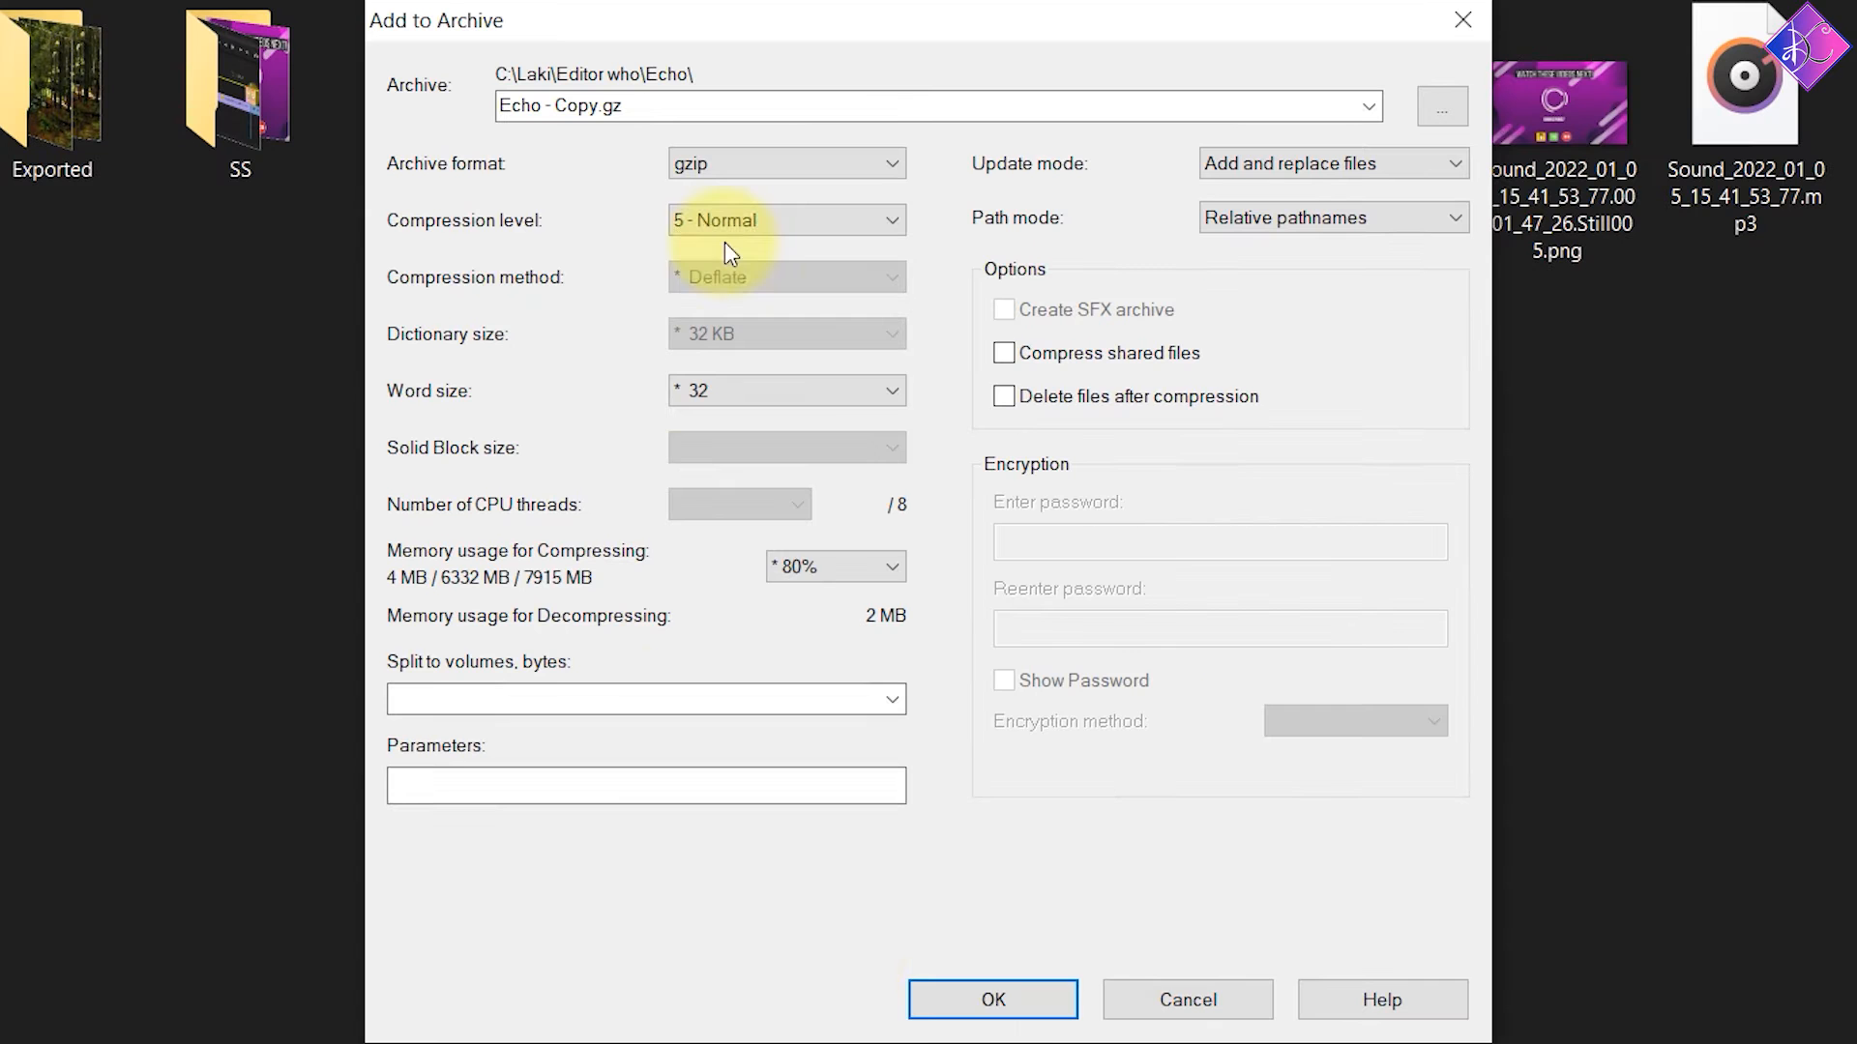
left_click(992, 998)
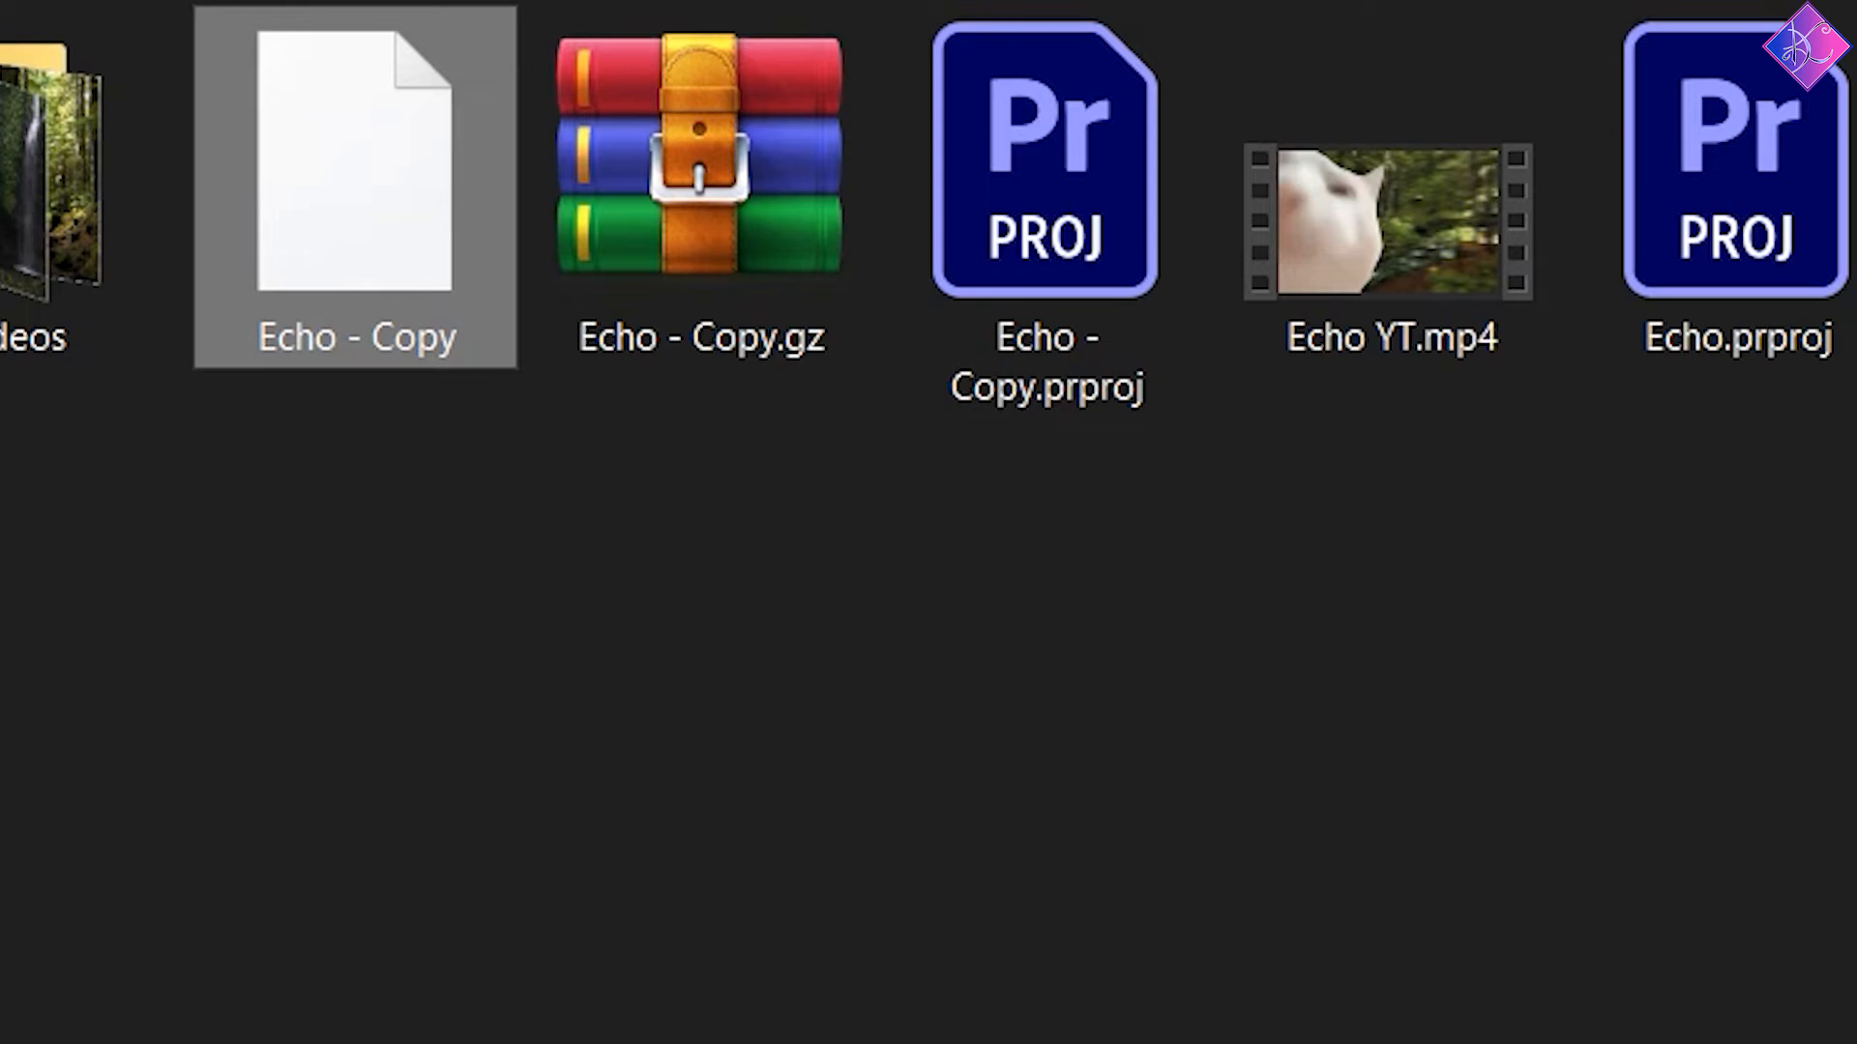
Rename the gzip archive 'Echo - Copy.gz' to use the .prproj extension
right_click(781, 115)
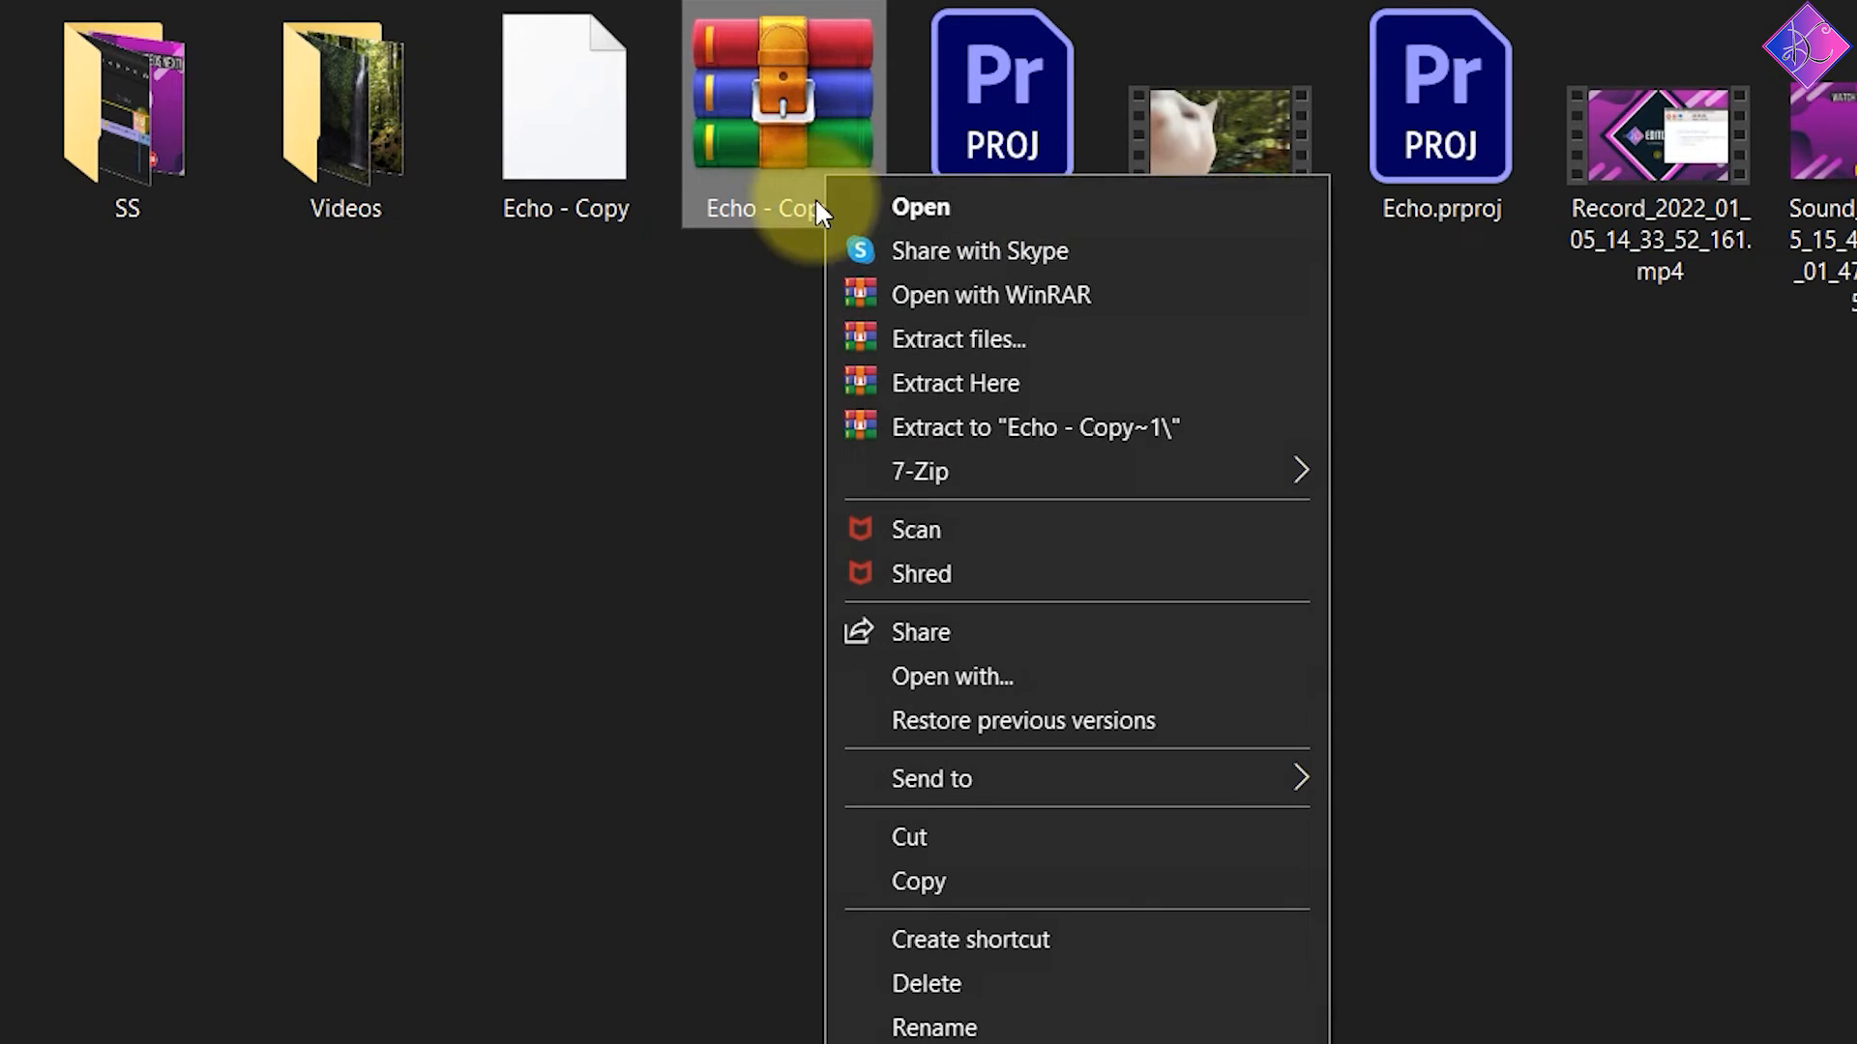
left_click(934, 1027)
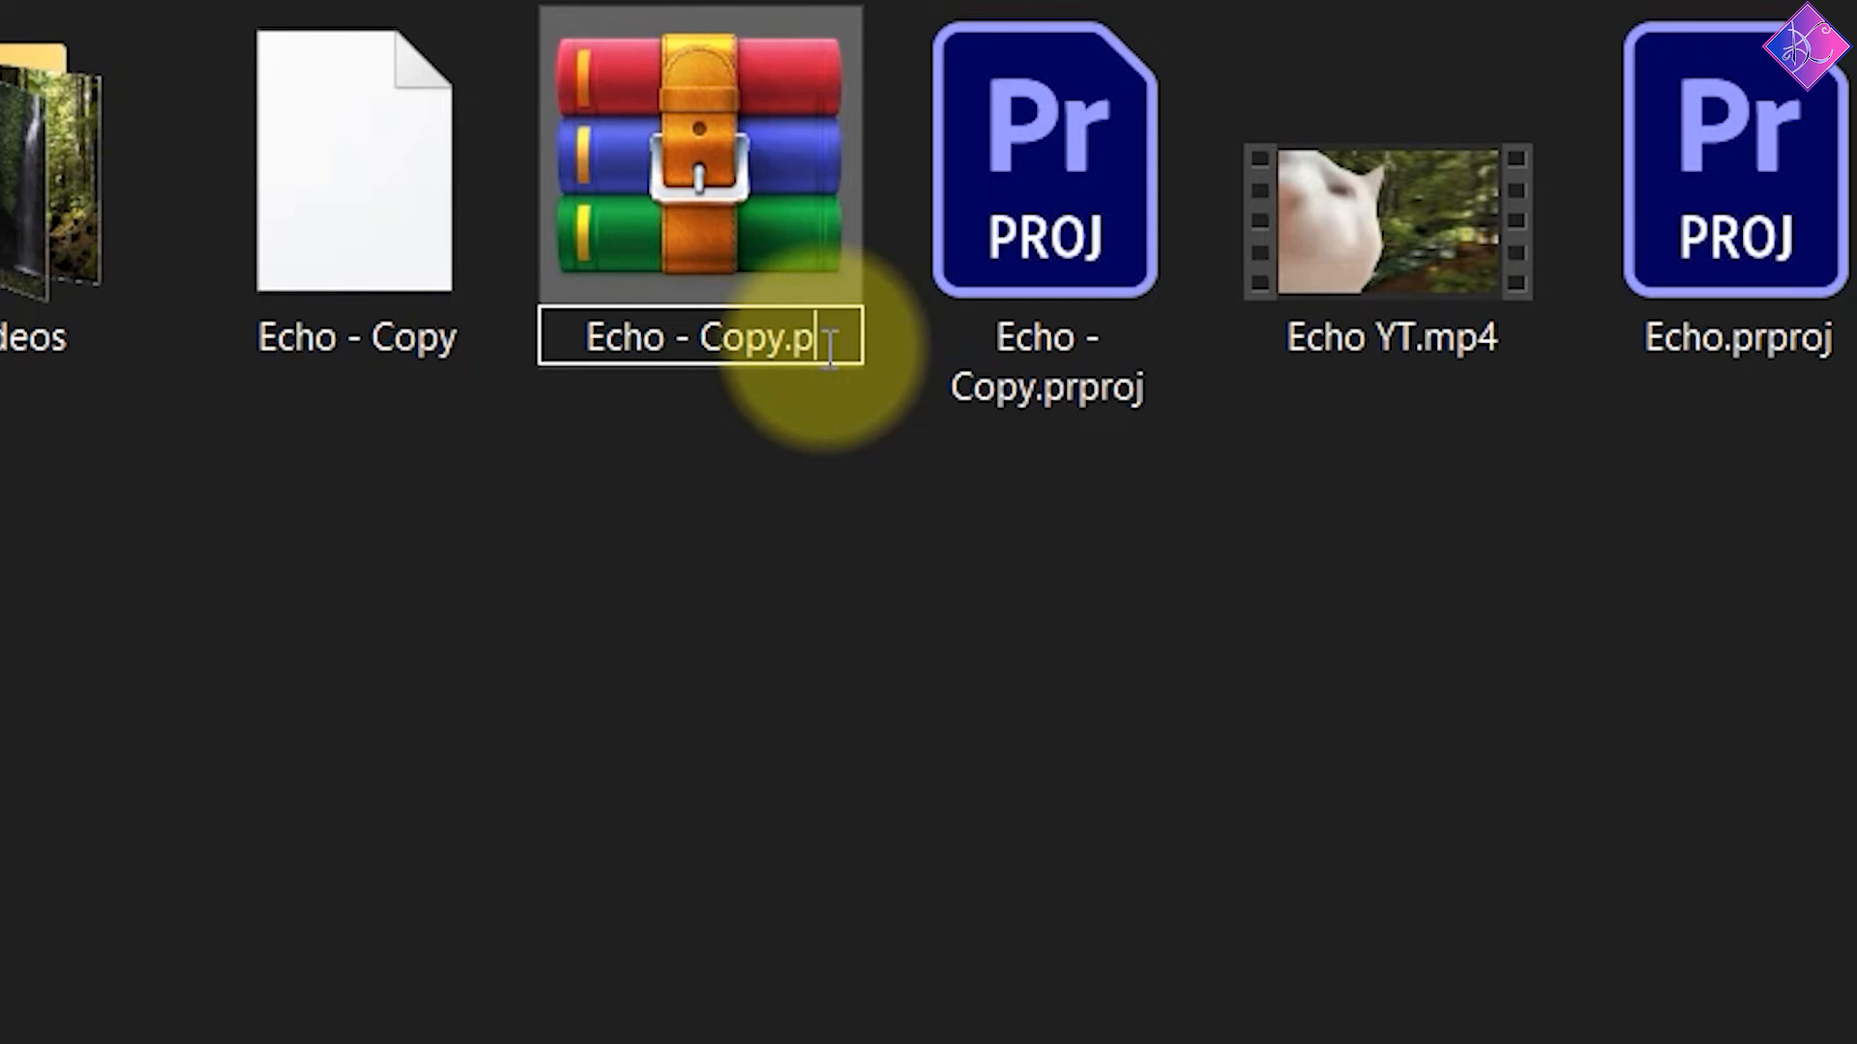
type("rpro")
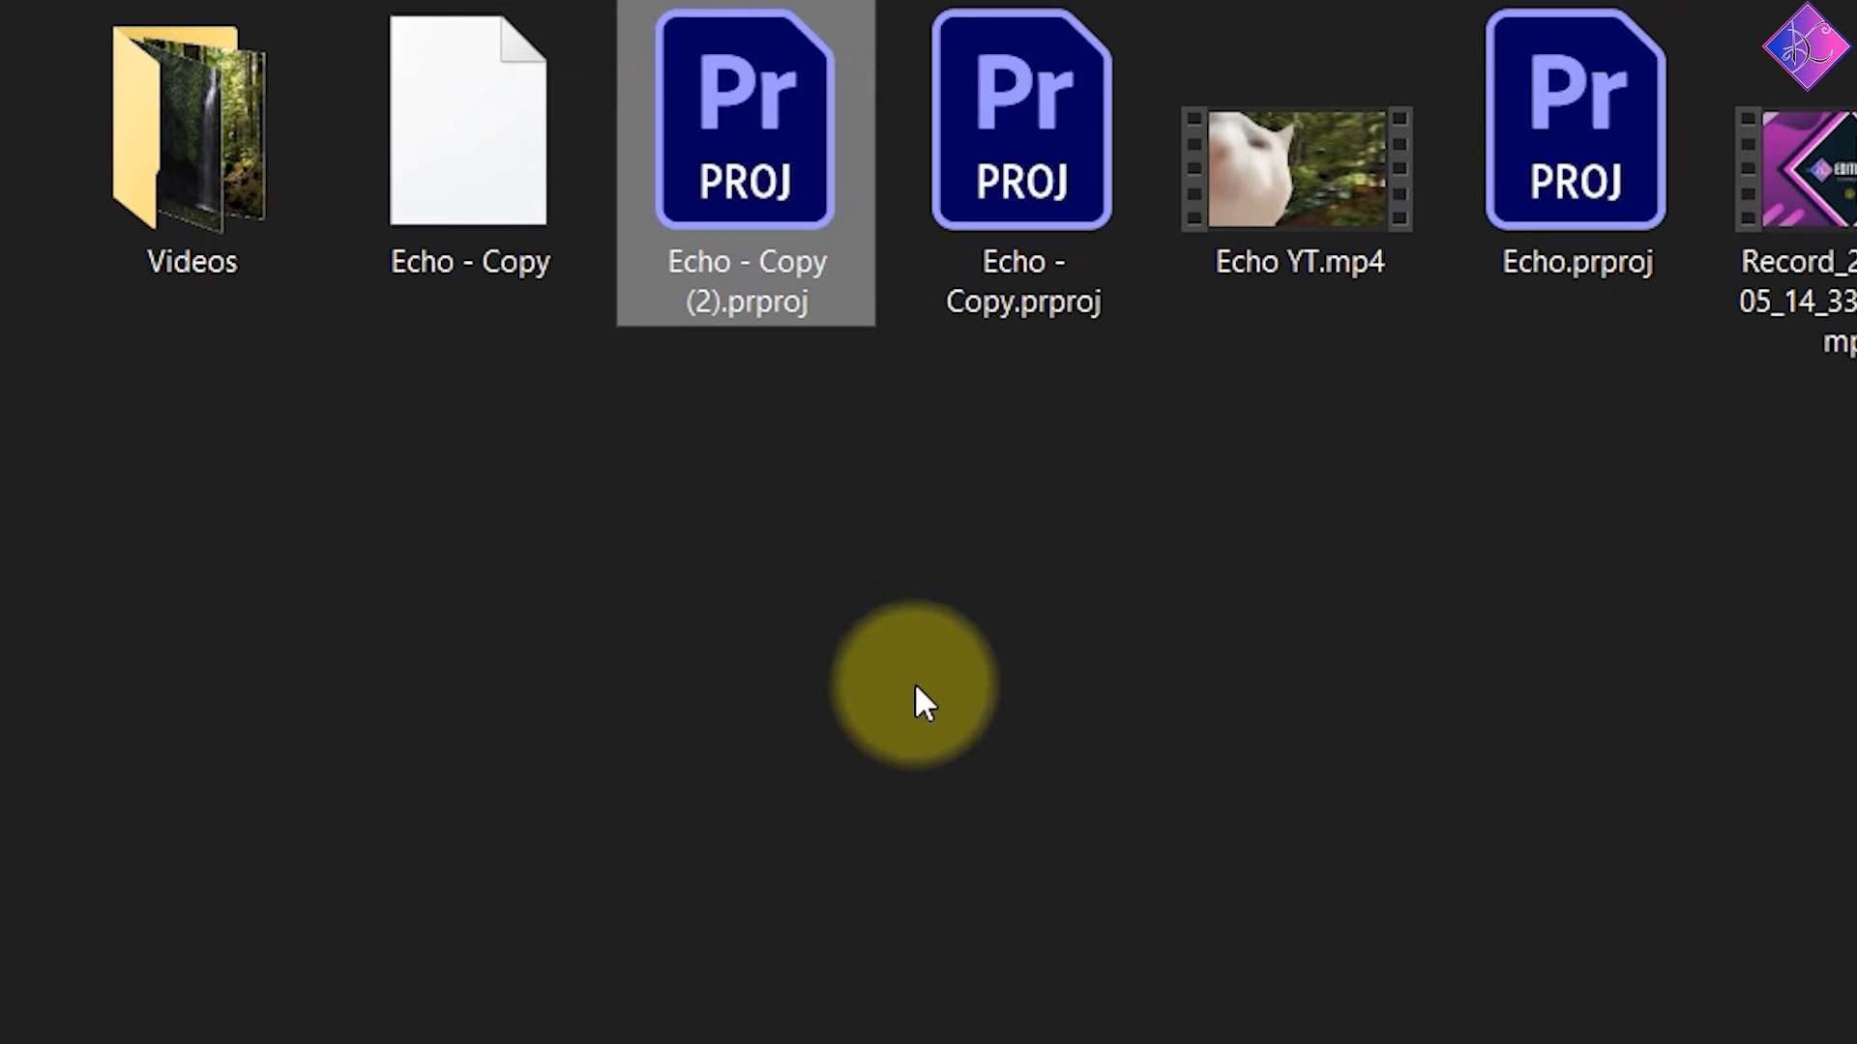
mouse_move(748, 255)
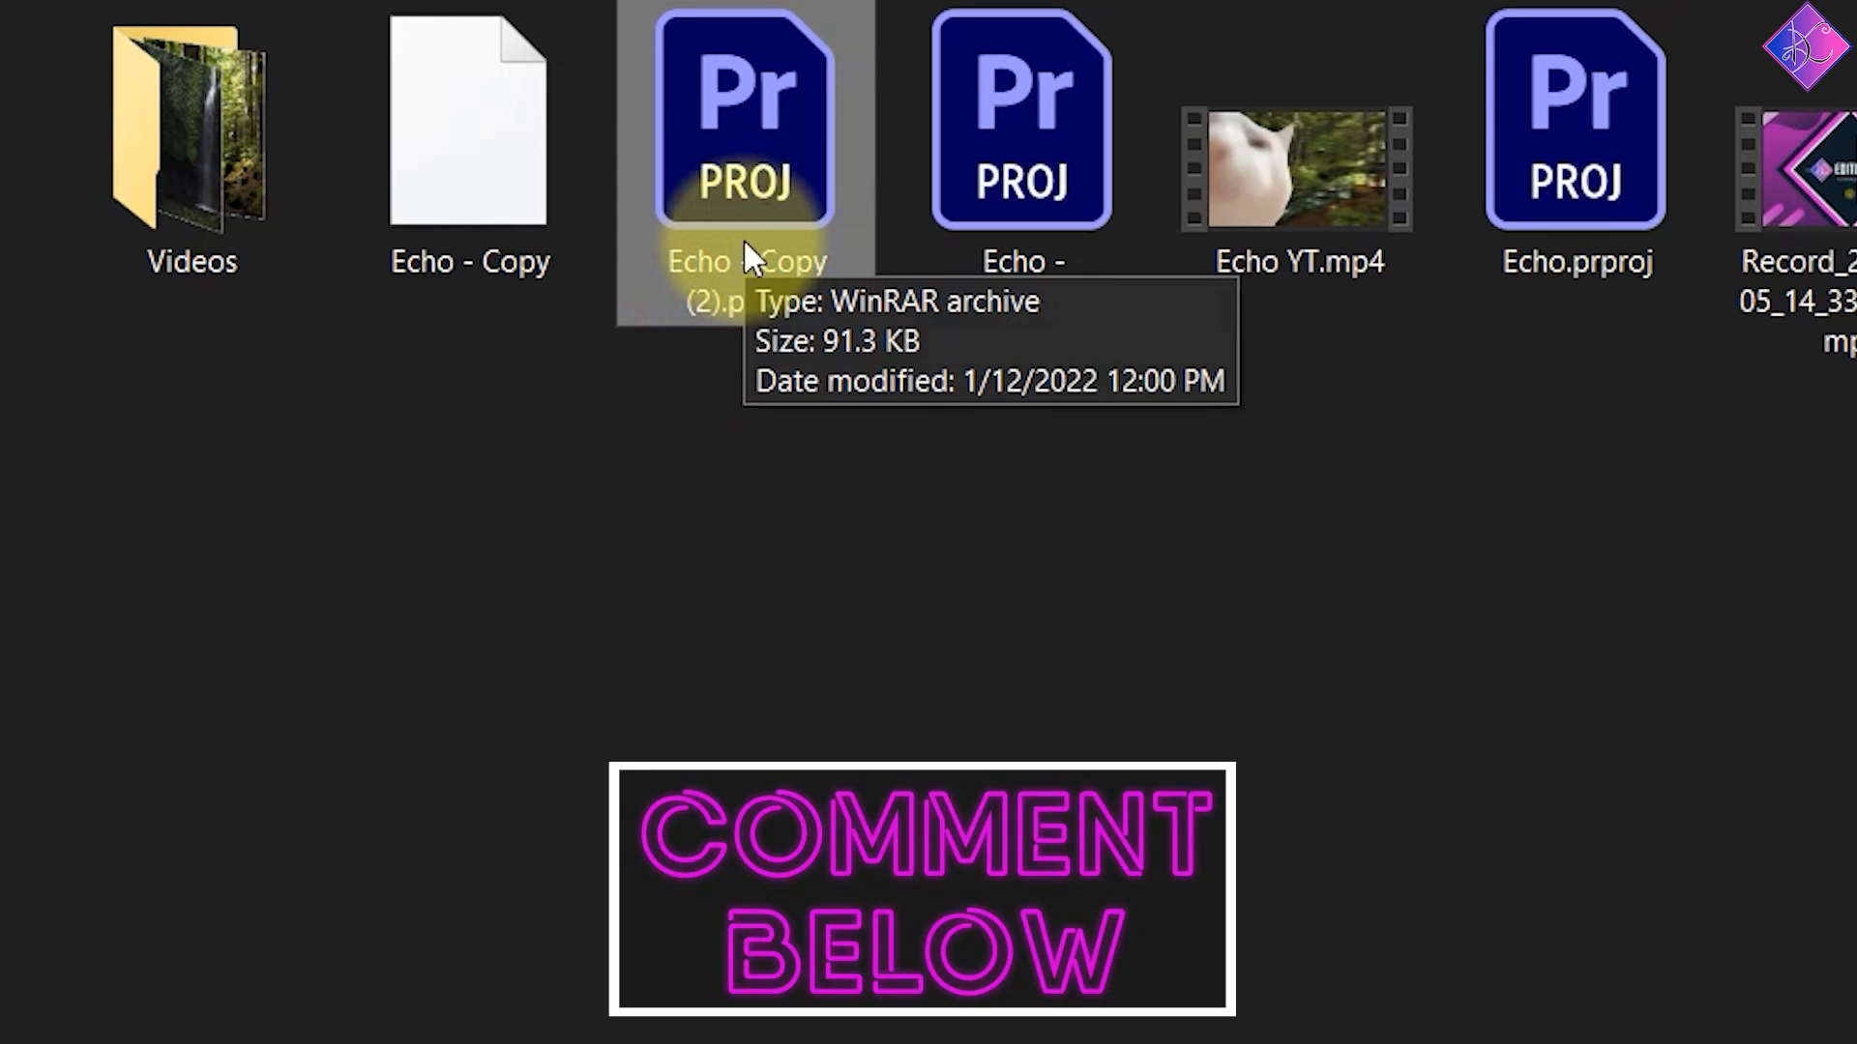
Open 'Echo - Copy (2).prproj' in Premiere Pro and confirm the project conversion
double_click(746, 118)
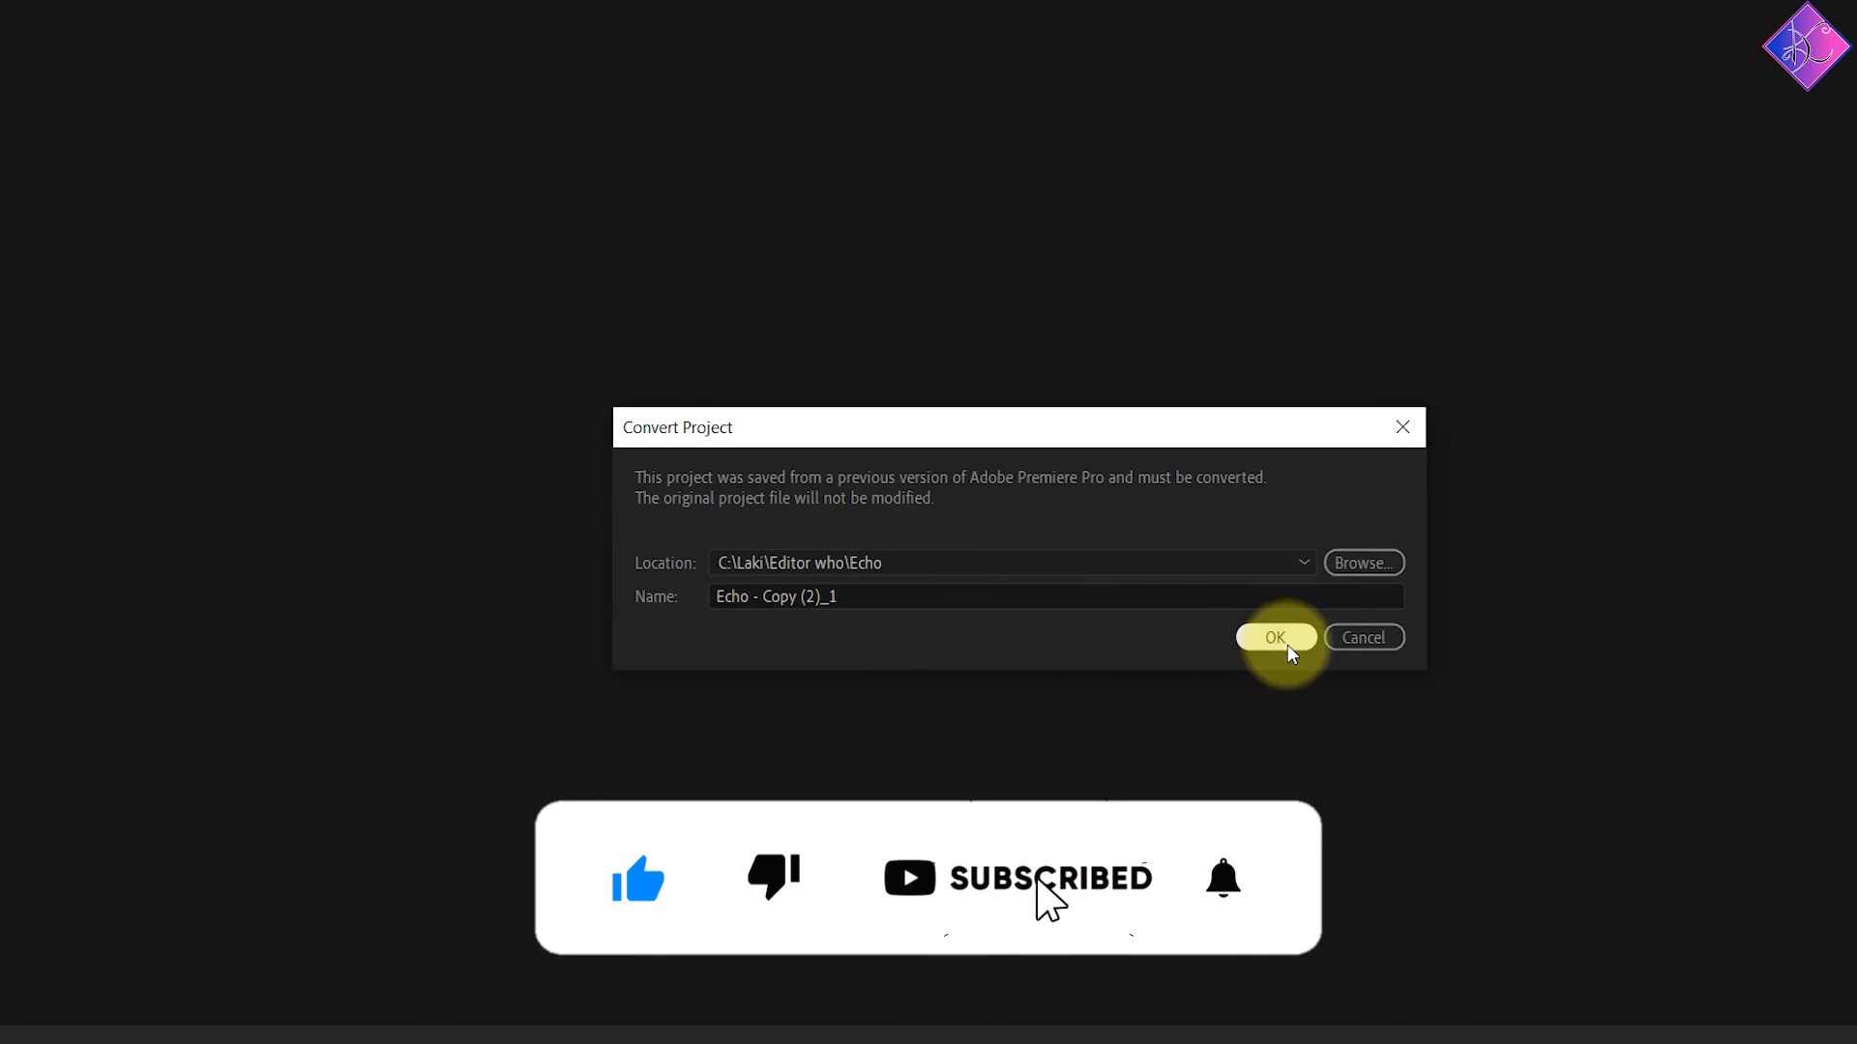
left_click(1276, 638)
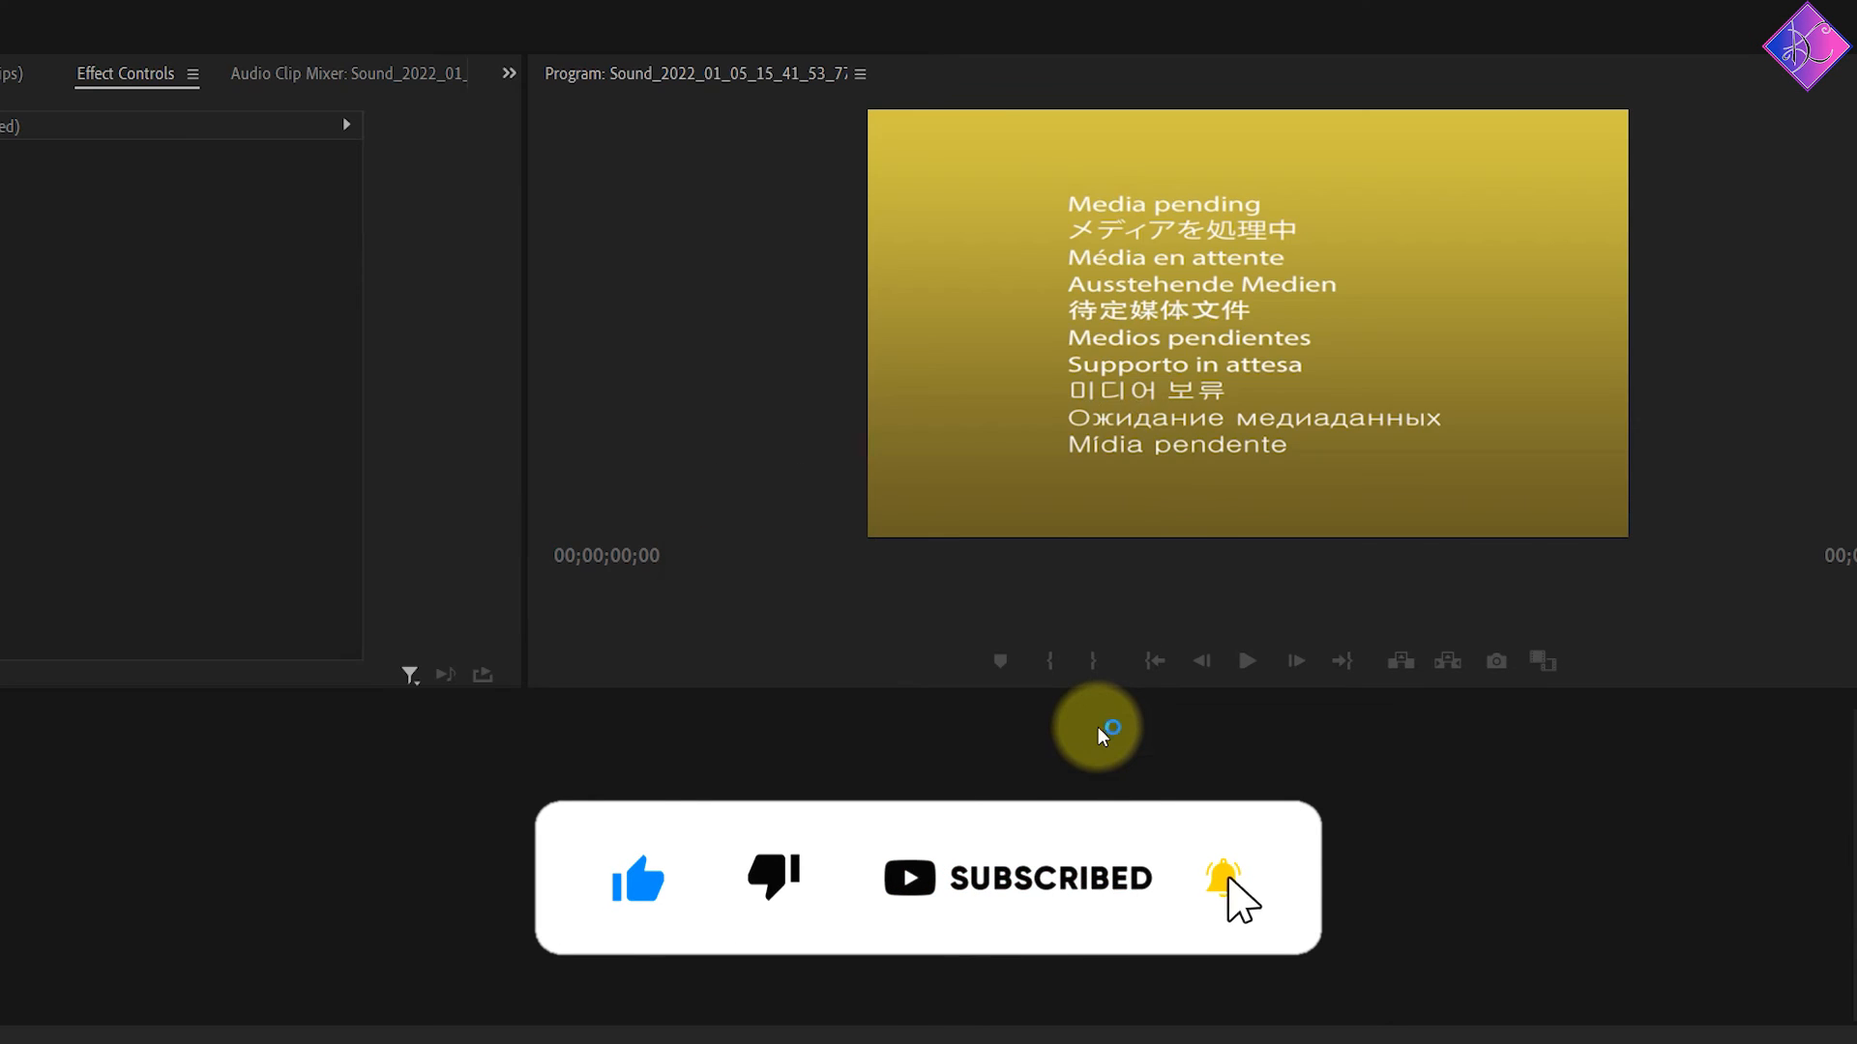